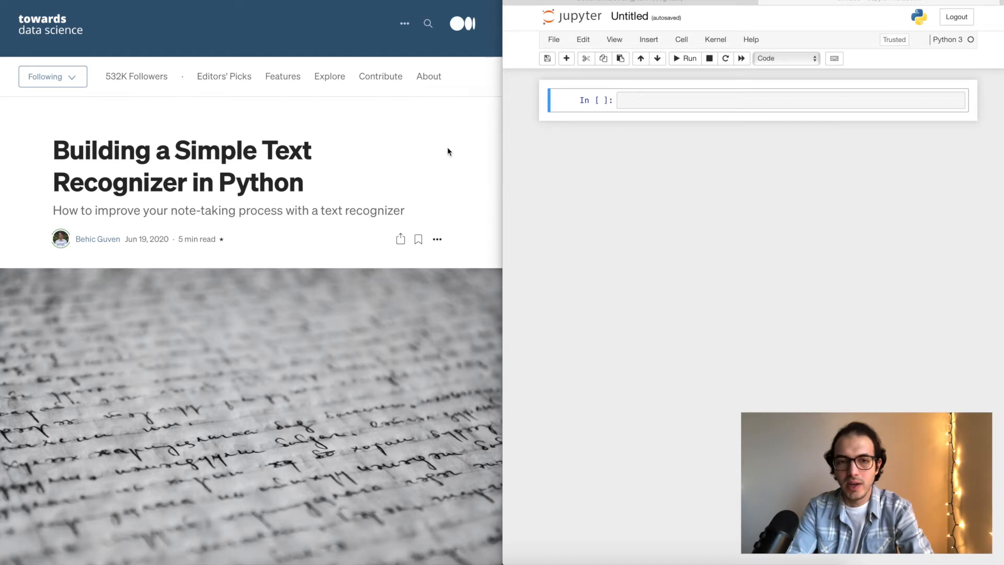
pyautogui.moveTo(287, 132)
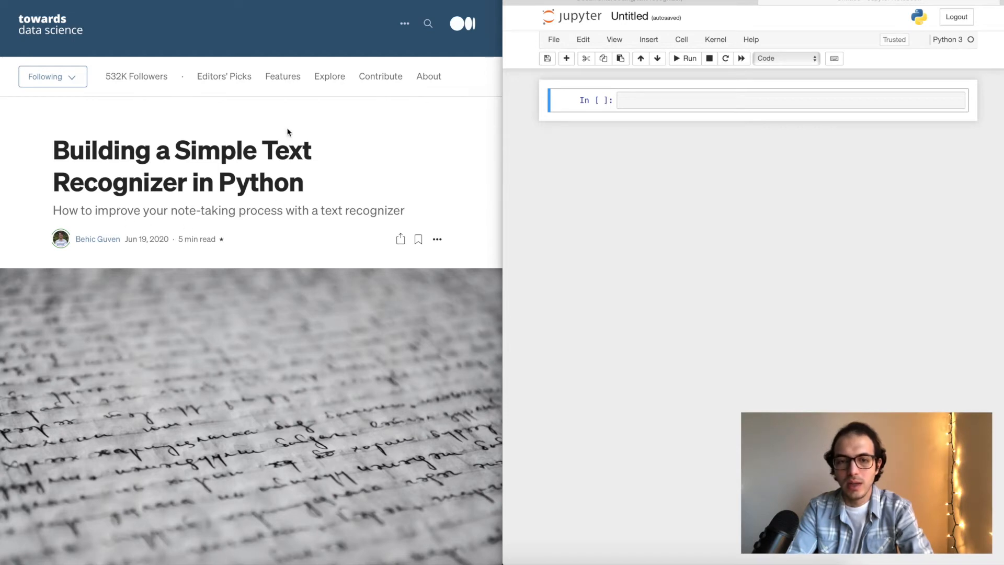
pyautogui.moveTo(617, 160)
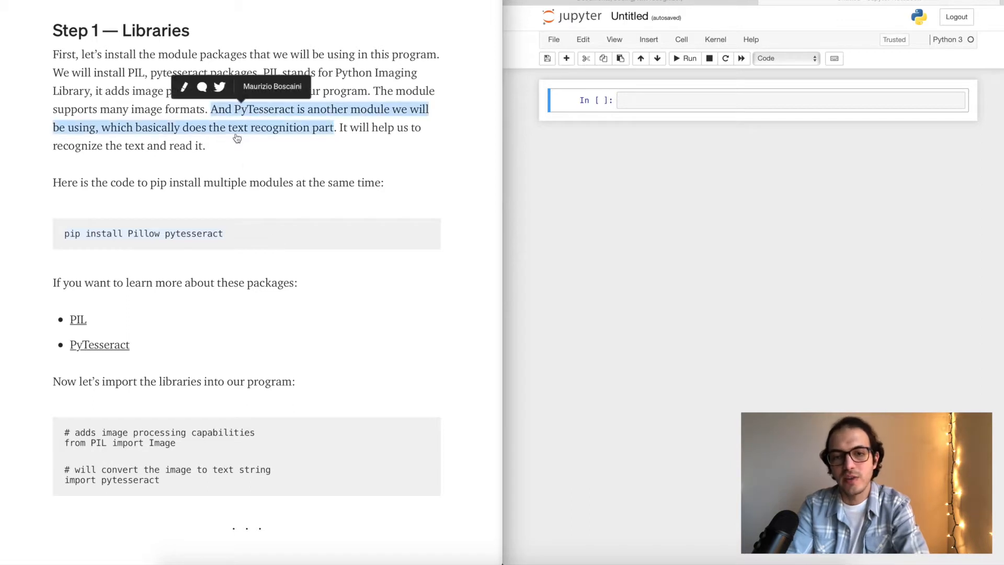
pyautogui.moveTo(262, 150)
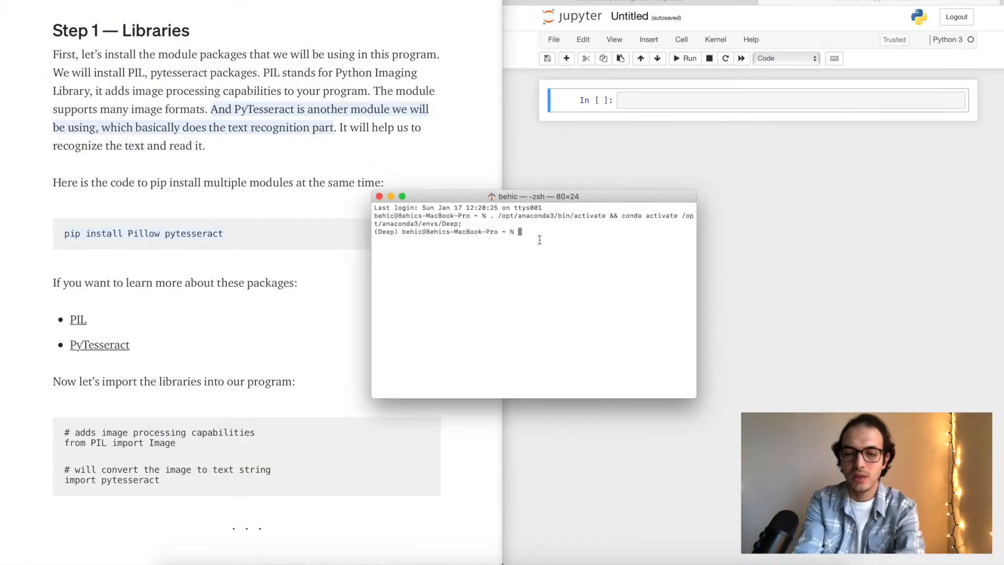
# Run 'pip install pillow pytesseract' in Terminal, retrying after a typo; both are already installed.
pyautogui.write('pip inarLL')
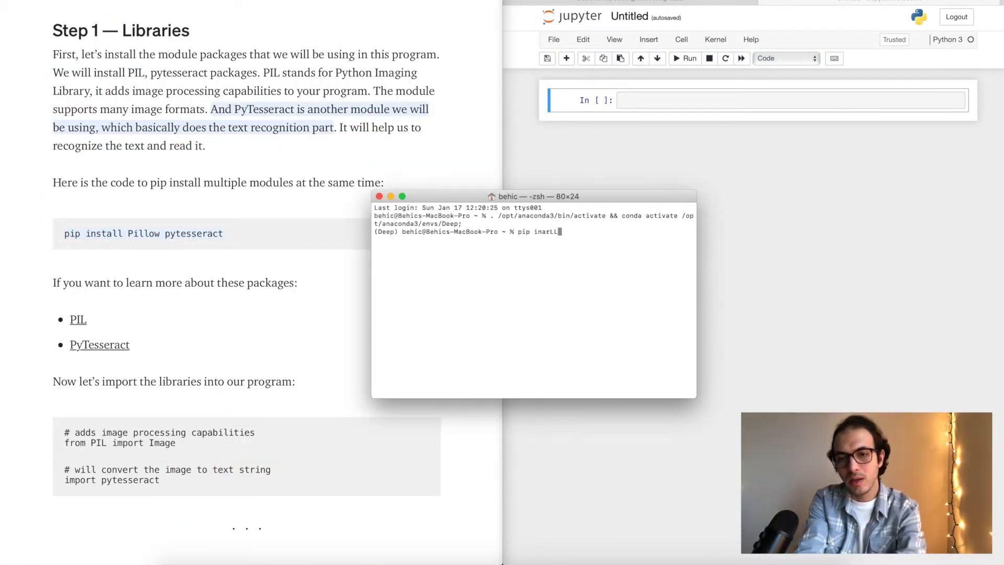
pyautogui.write('install')
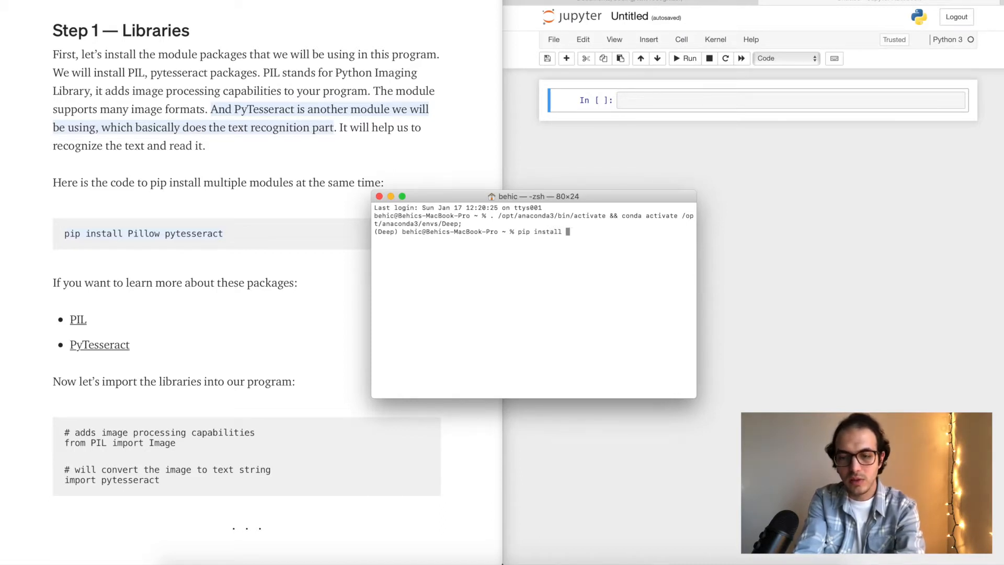
pyautogui.write('pillow')
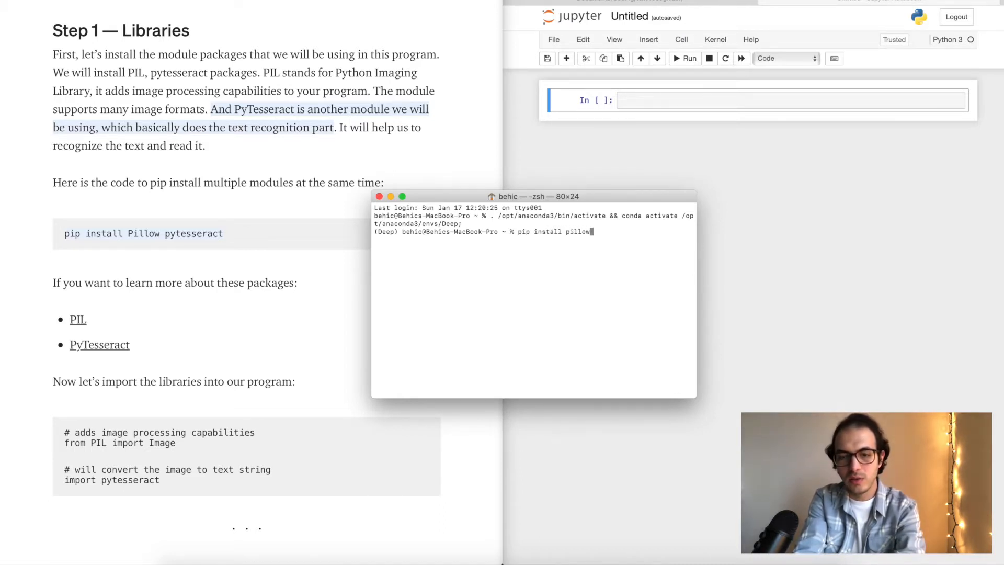
pyautogui.write('wp')
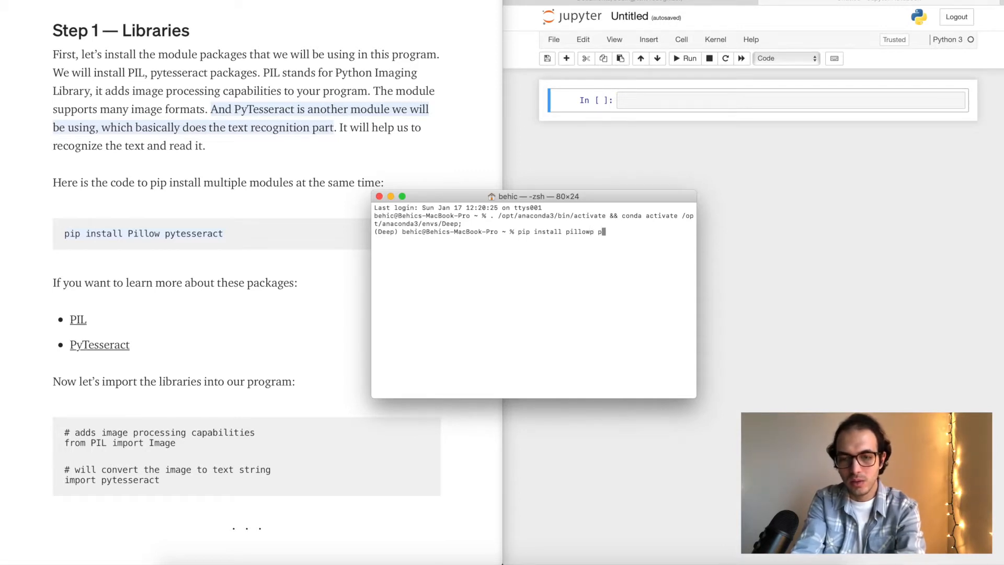
pyautogui.write('pytessera')
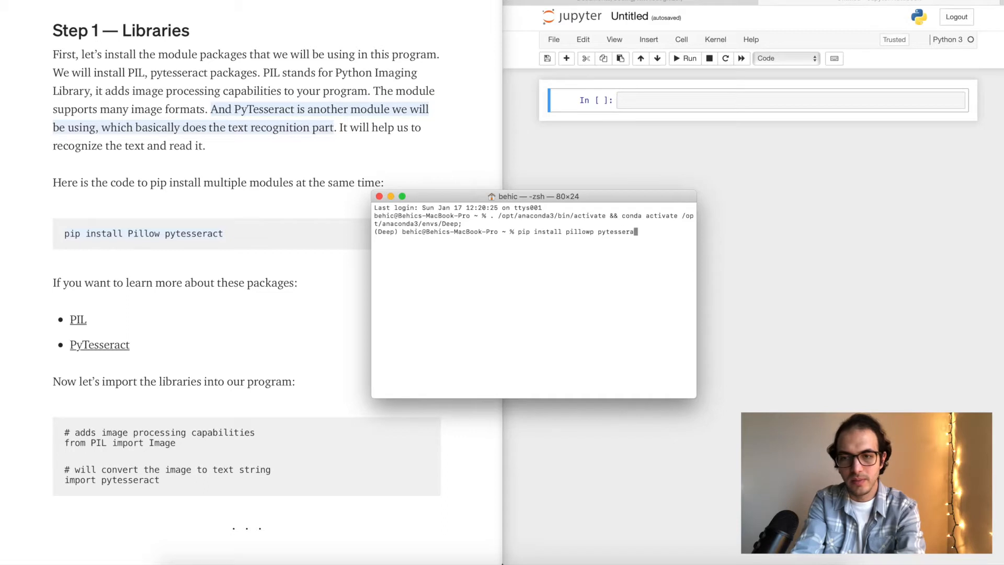
pyautogui.write('t')
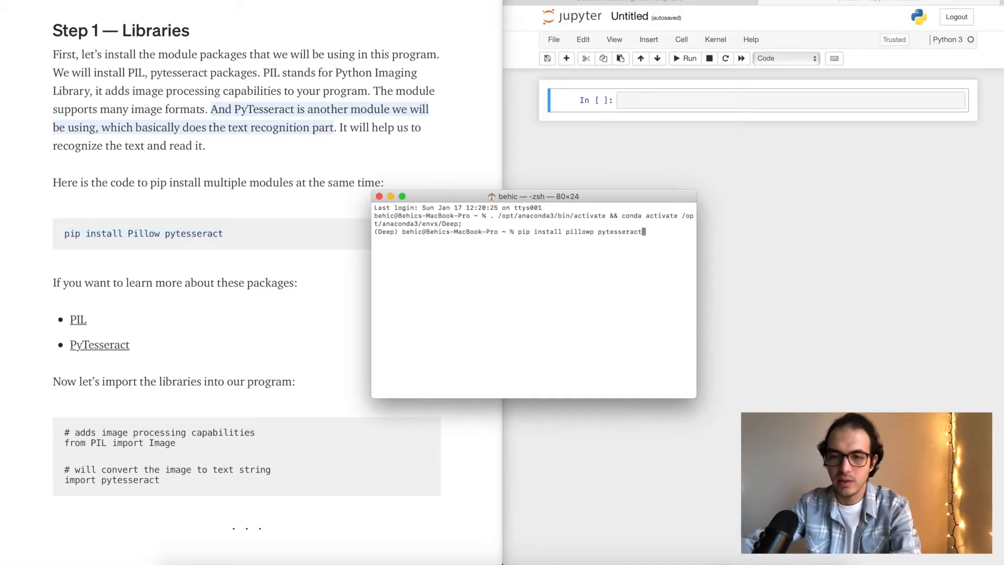
pyautogui.press('enter')
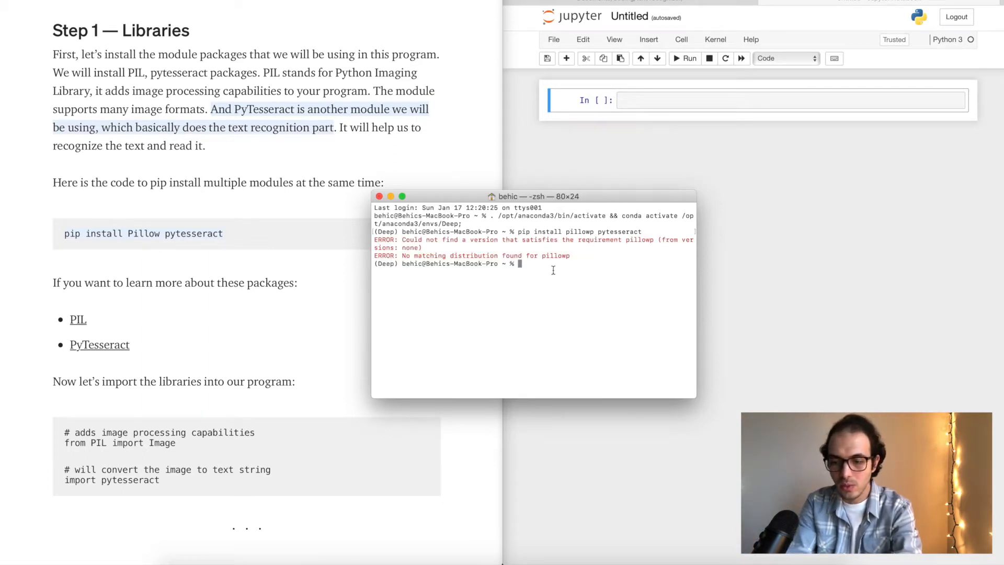
pyautogui.write('pip install pillowp pytesseract')
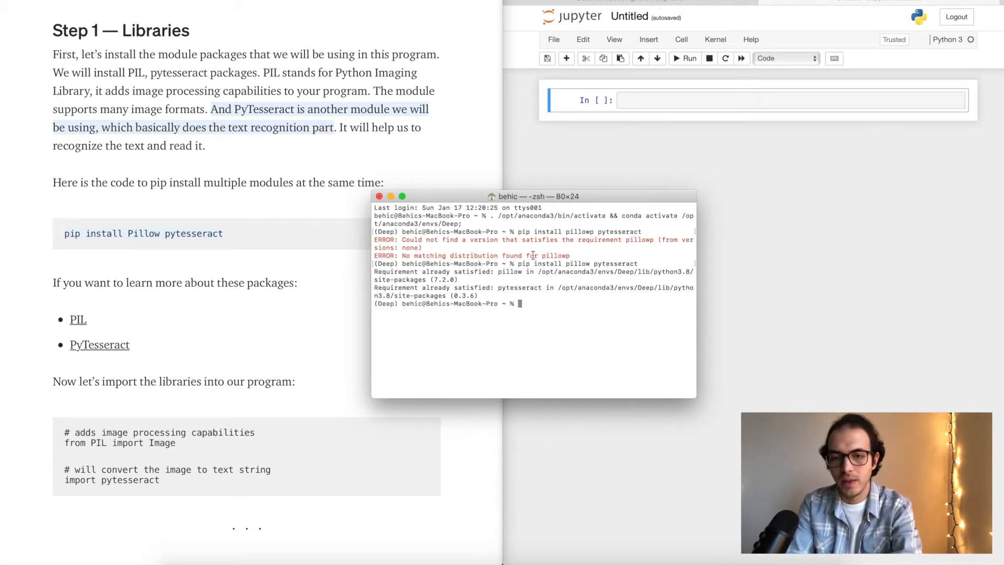
pyautogui.moveTo(586, 314)
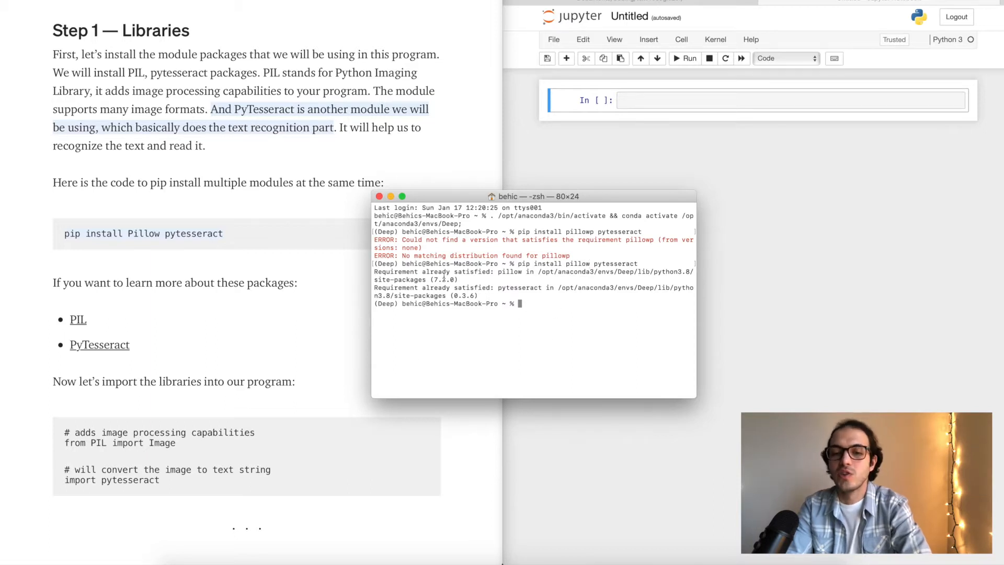
pyautogui.moveTo(429, 351)
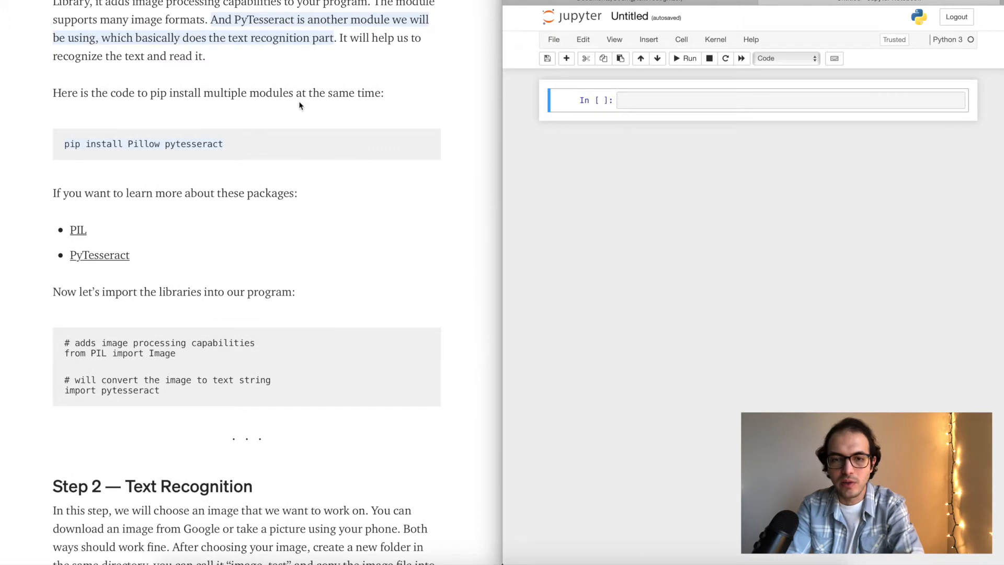
# Paste the article's 'from PIL import Image' and 'import pytesseract' lines into the first cell and run it.
pyautogui.moveTo(64, 380); pyautogui.dragTo(160, 390)
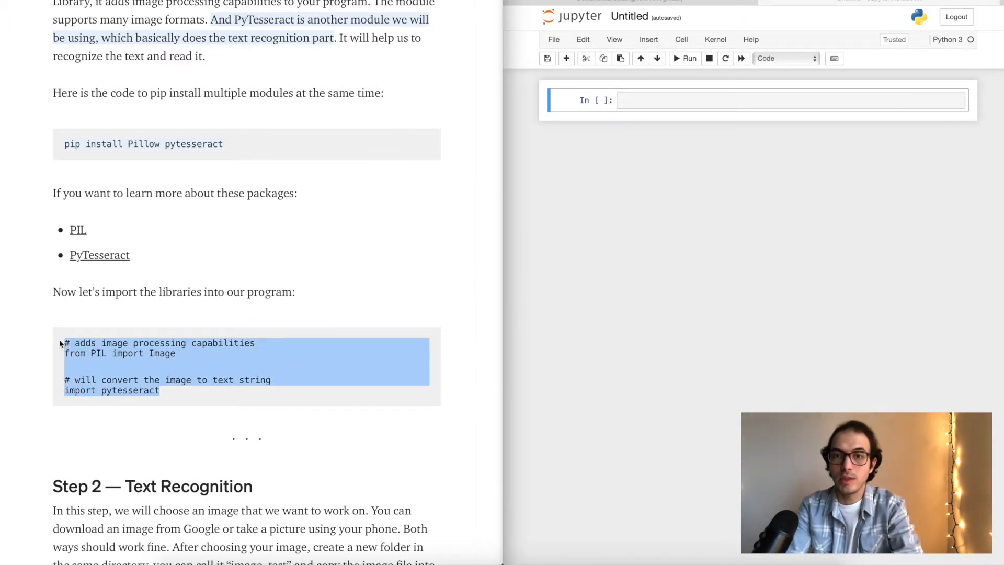
pyautogui.click(768, 100)
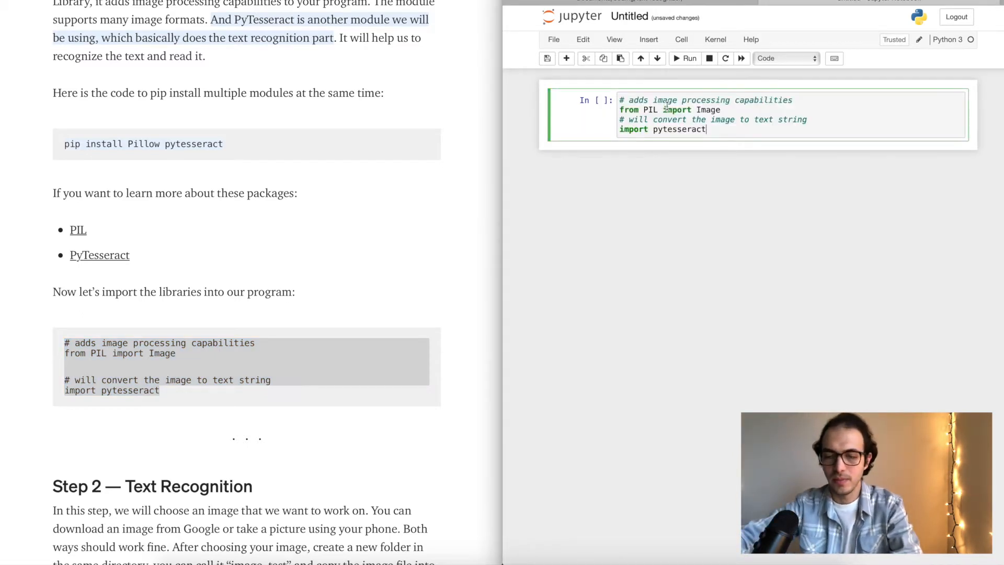
pyautogui.click(685, 58)
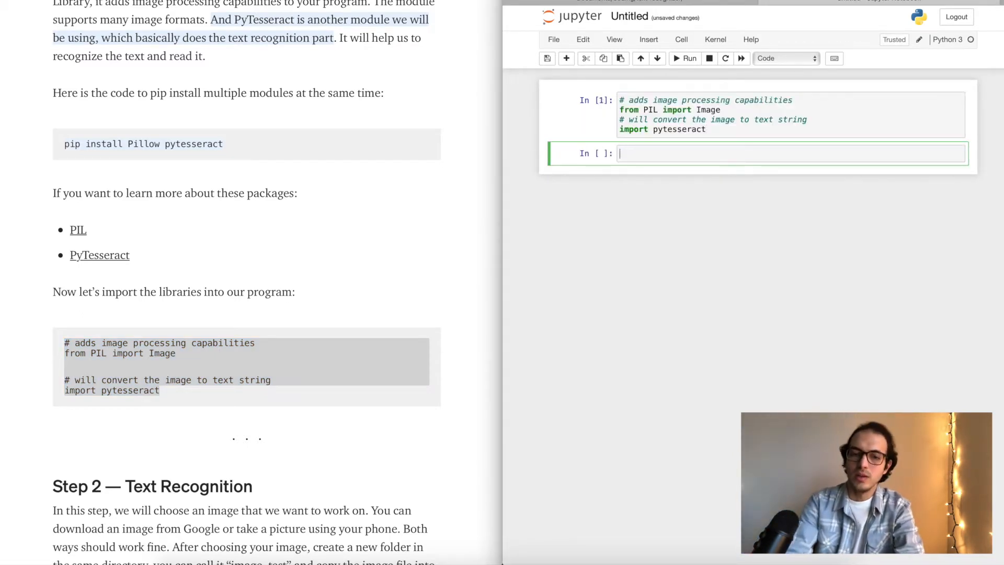
pyautogui.moveTo(453, 251)
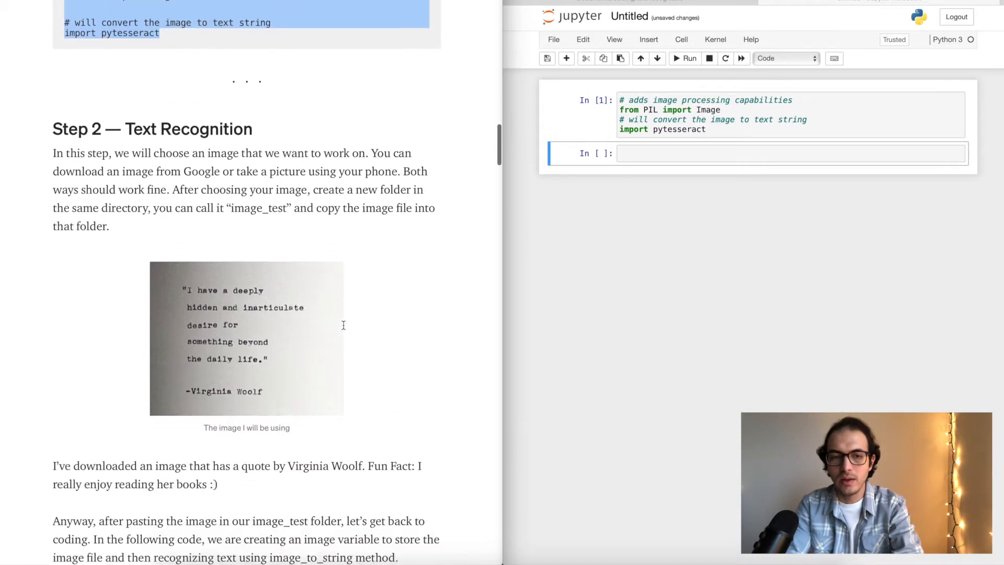
# Scroll the article to Step 2 — Text Recognition with the Virginia Woolf quote image.
pyautogui.scroll(-3)
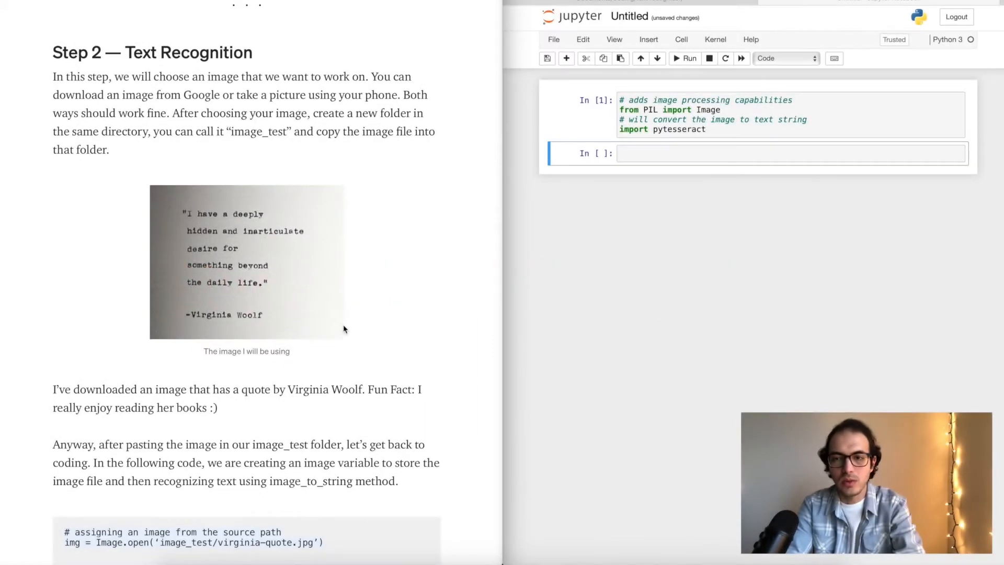
pyautogui.moveTo(285, 303)
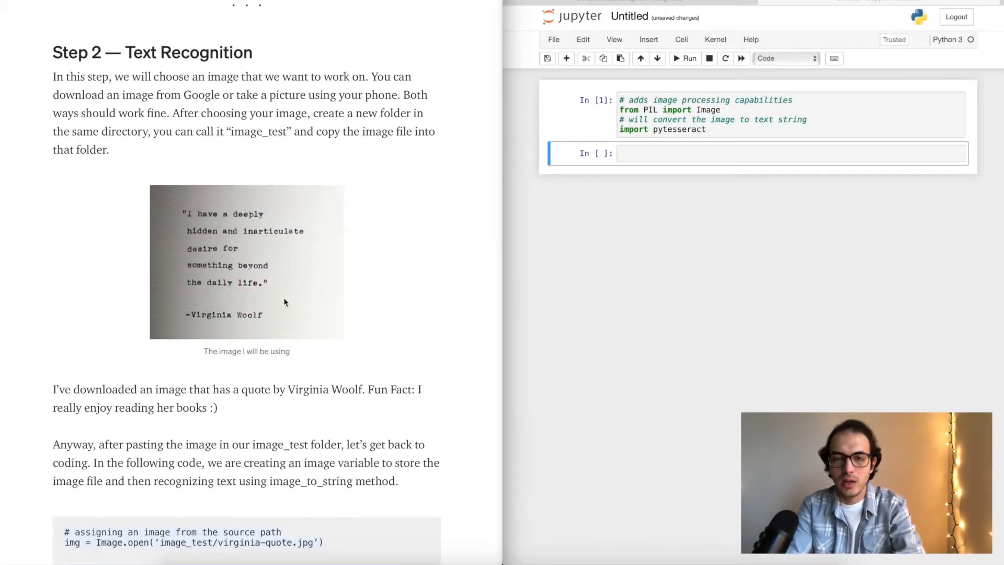
pyautogui.moveTo(665, 134)
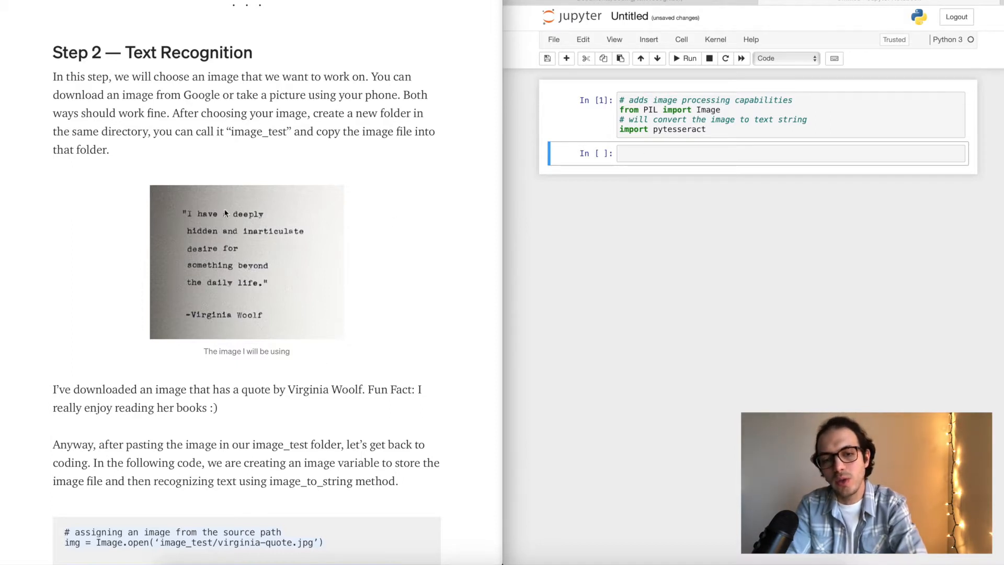
pyautogui.moveTo(261, 254)
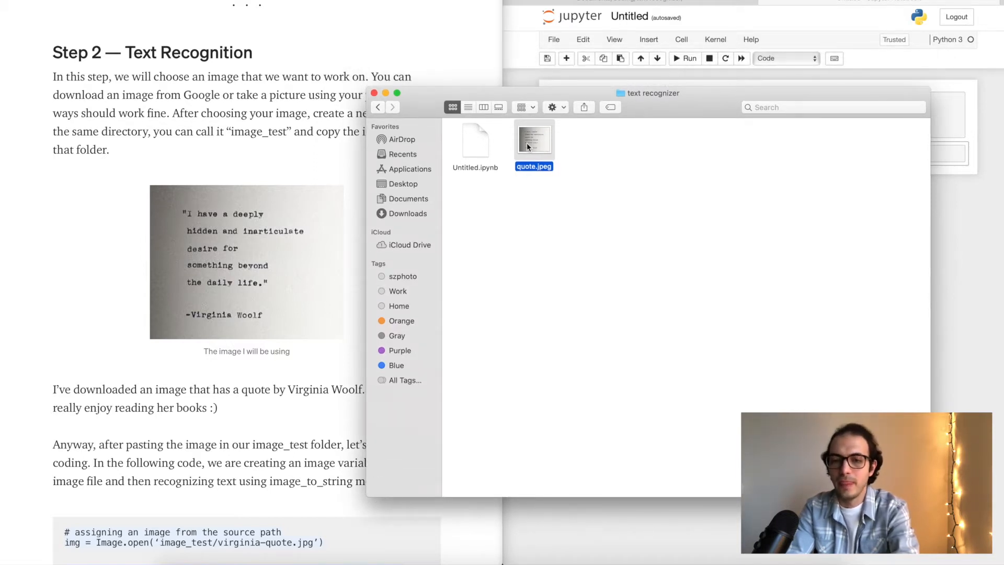
# Rename the notebook from Untitled to text_recognizer.
pyautogui.click(474, 141)
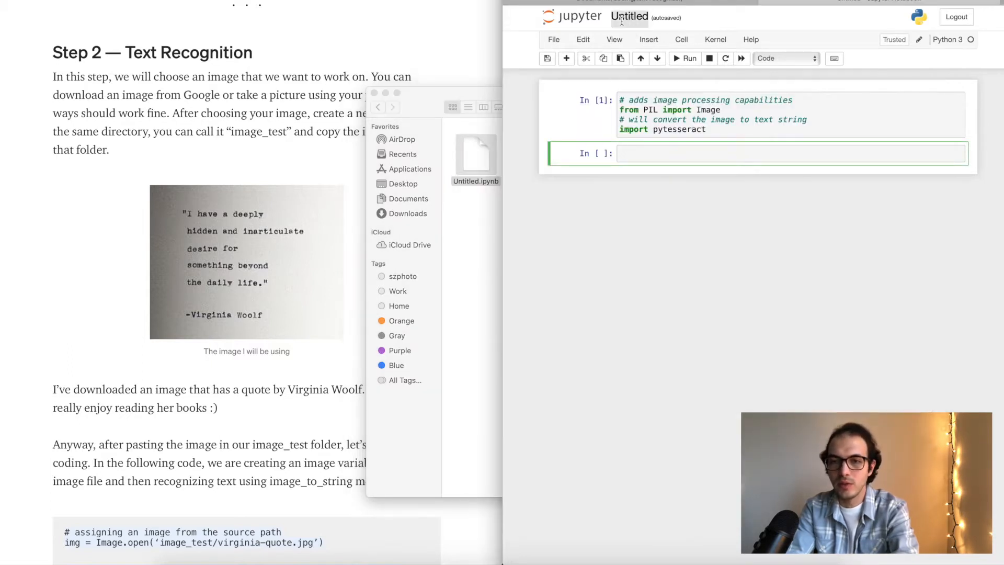
pyautogui.write('text_recogn')
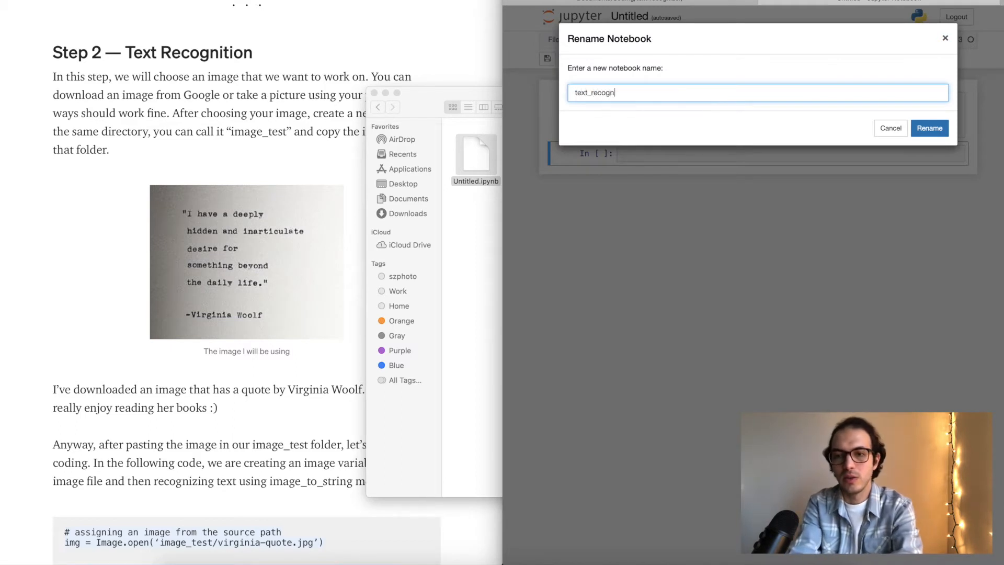
pyautogui.click(929, 128)
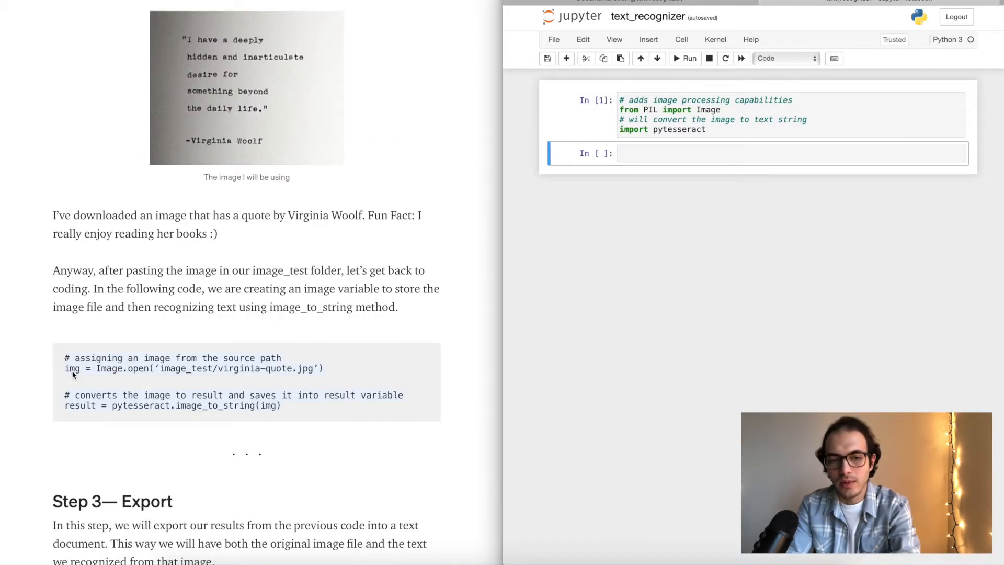
pyautogui.moveTo(277, 228)
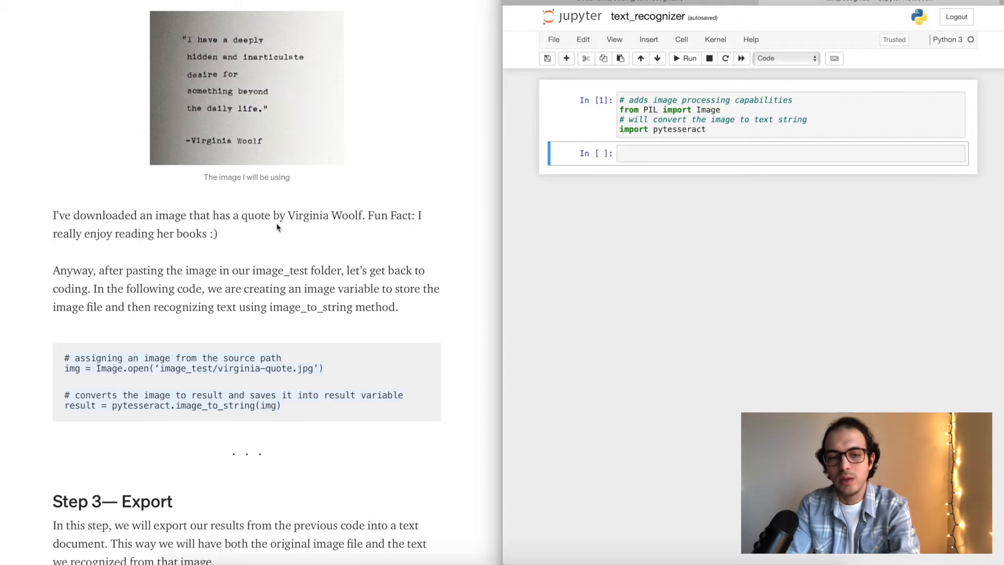
pyautogui.moveTo(43, 357)
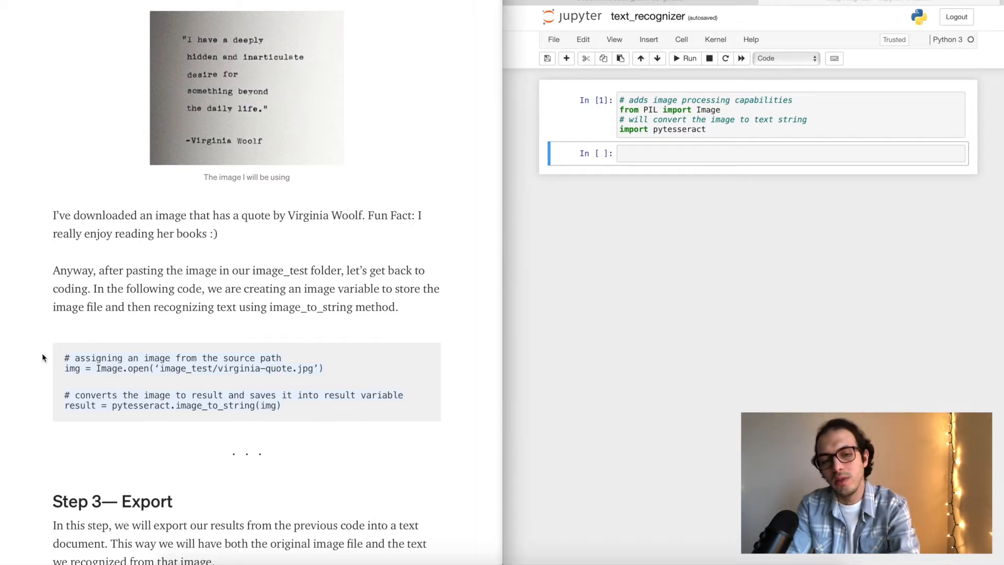
# Type commented code that opens quote.jpeg and passes it to pytesseract.image_to_string.
pyautogui.moveTo(69, 357); pyautogui.dragTo(280, 405)
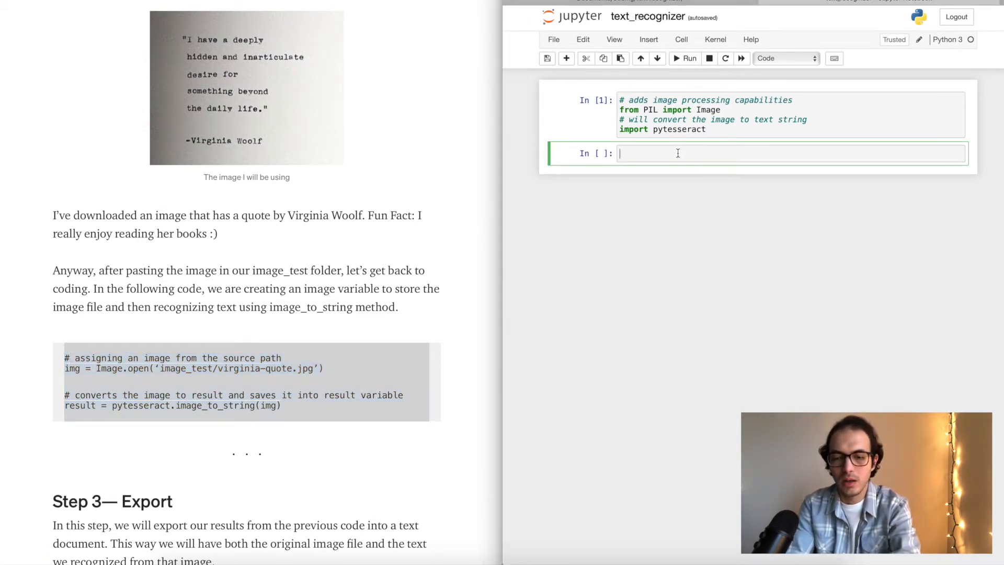
pyautogui.write('# assigning an image from the source path')
pyautogui.write('result = pytesseract.image_to_string(img)')
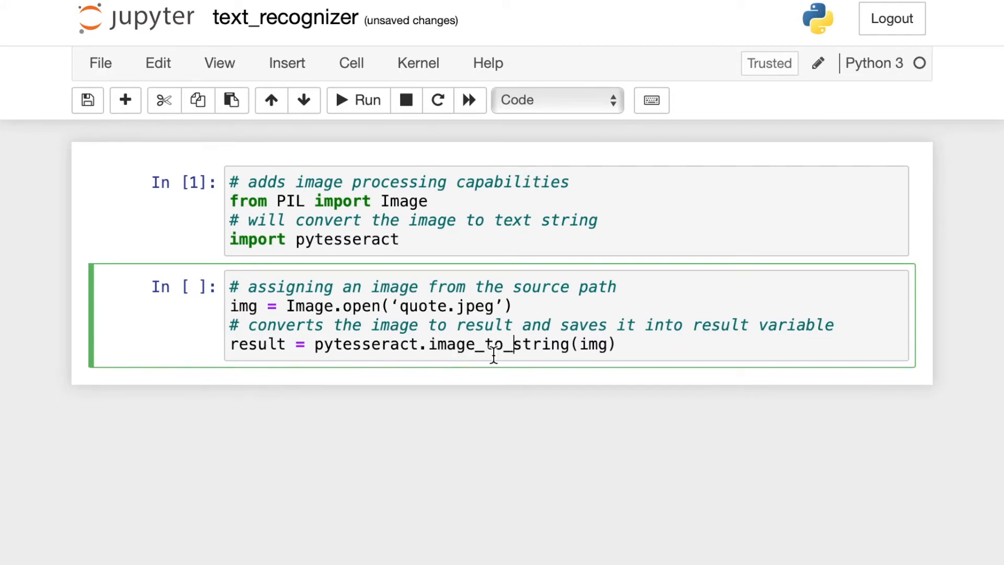
pyautogui.moveTo(521, 354)
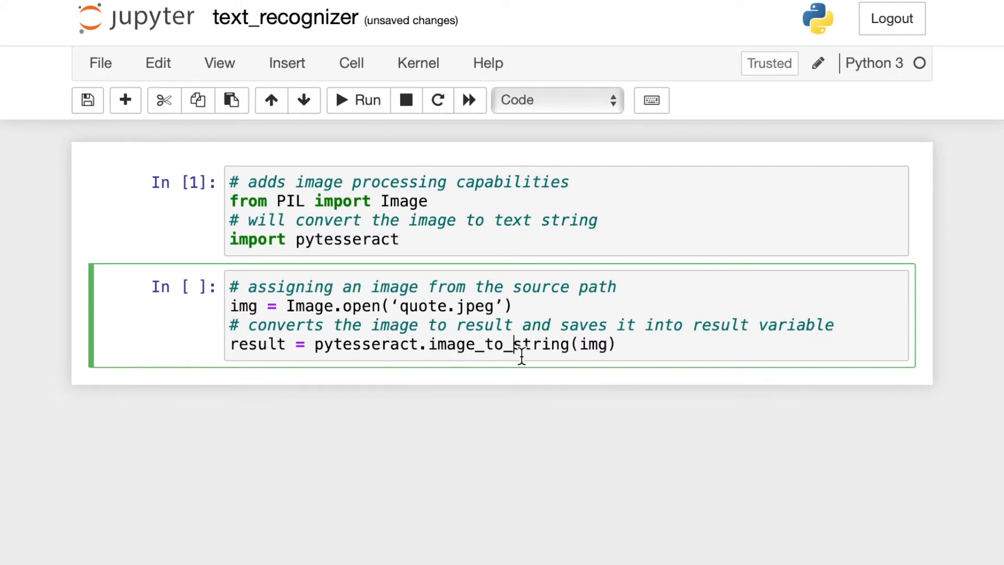
pyautogui.moveTo(224, 373)
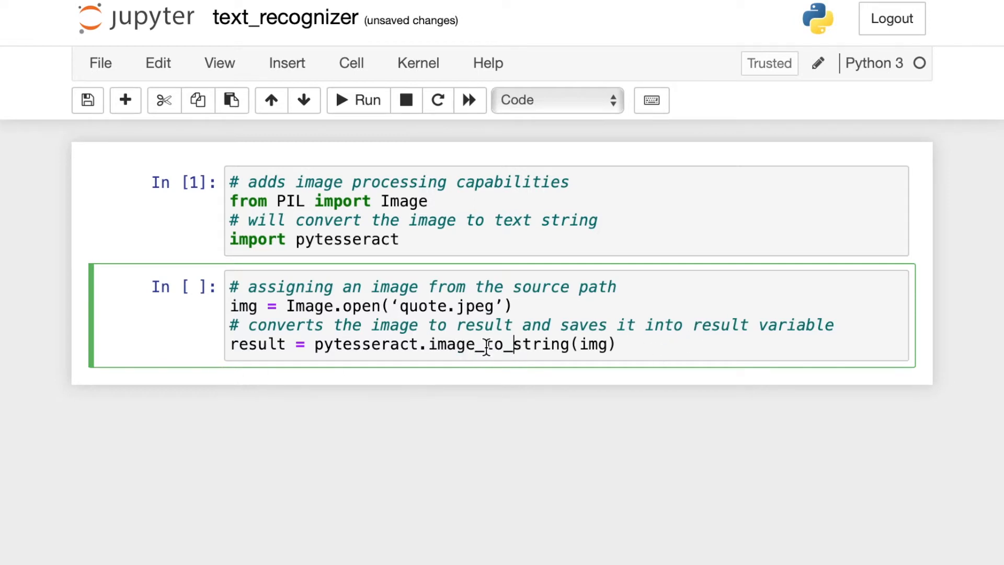
# Move the image_to_string lines to their own cell, straighten quote.jpeg's quotes, and run both cells.
pyautogui.doubleClick(474, 344)
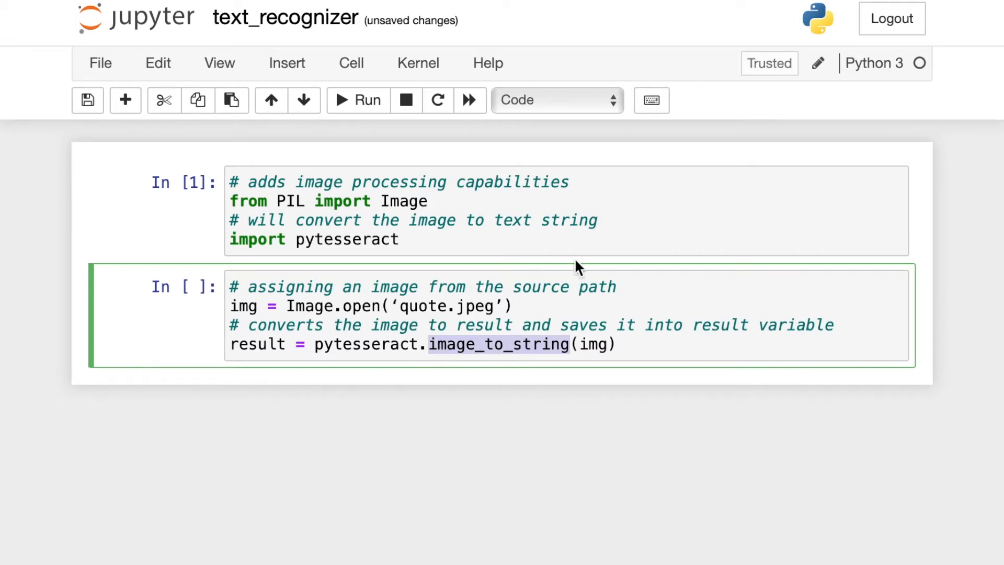
pyautogui.moveTo(629, 374)
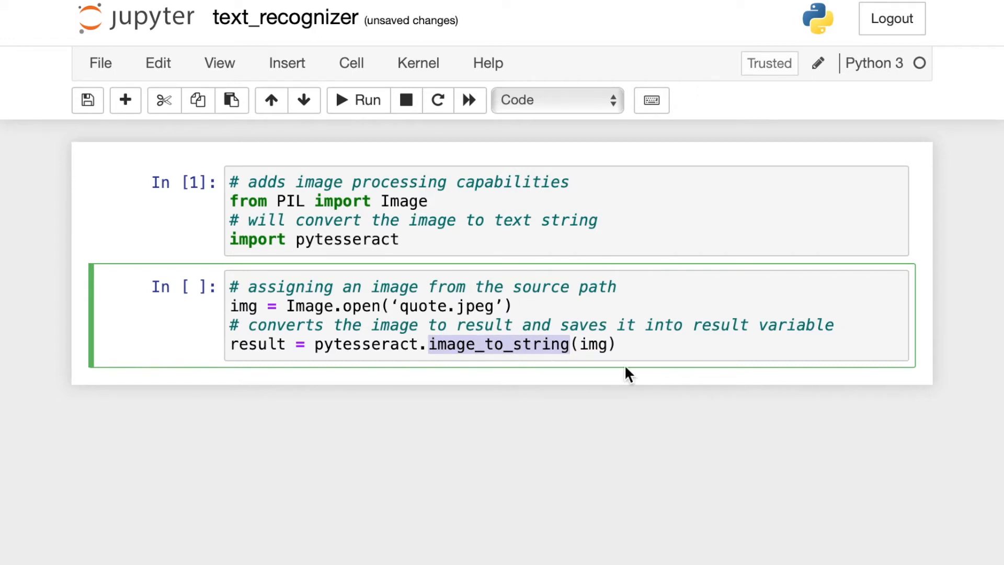
pyautogui.click(640, 346)
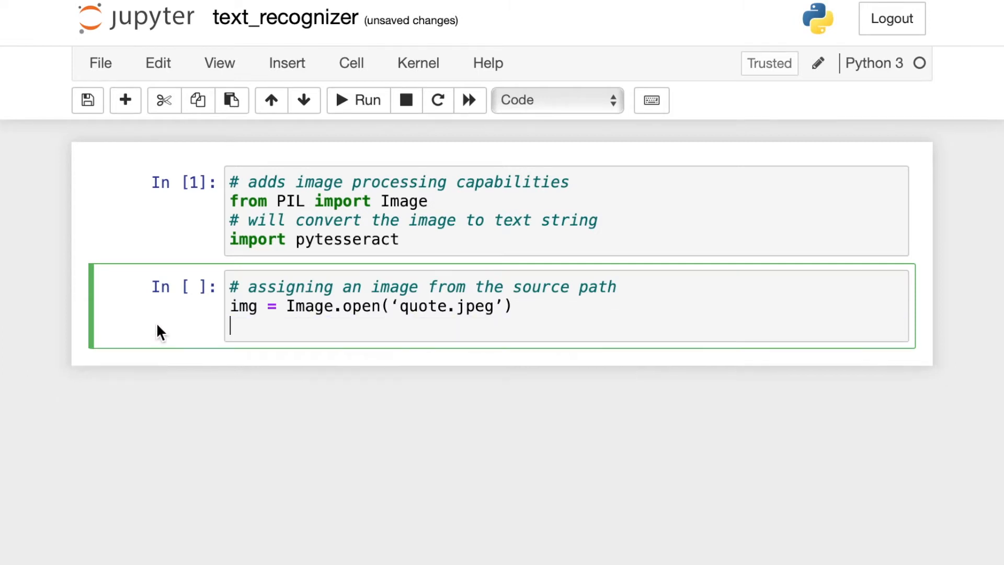
pyautogui.click(357, 100)
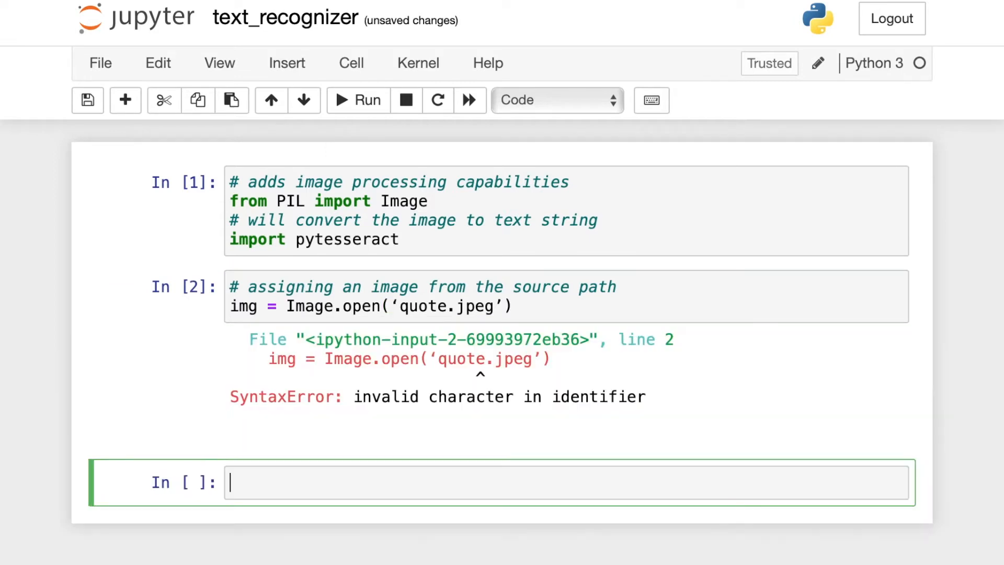
pyautogui.moveTo(461, 242)
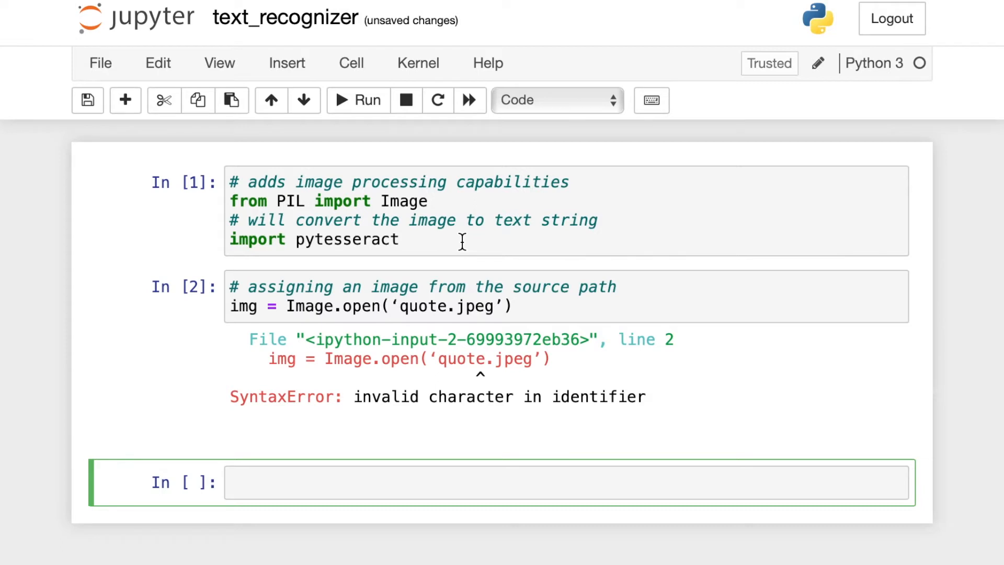
pyautogui.click(400, 306)
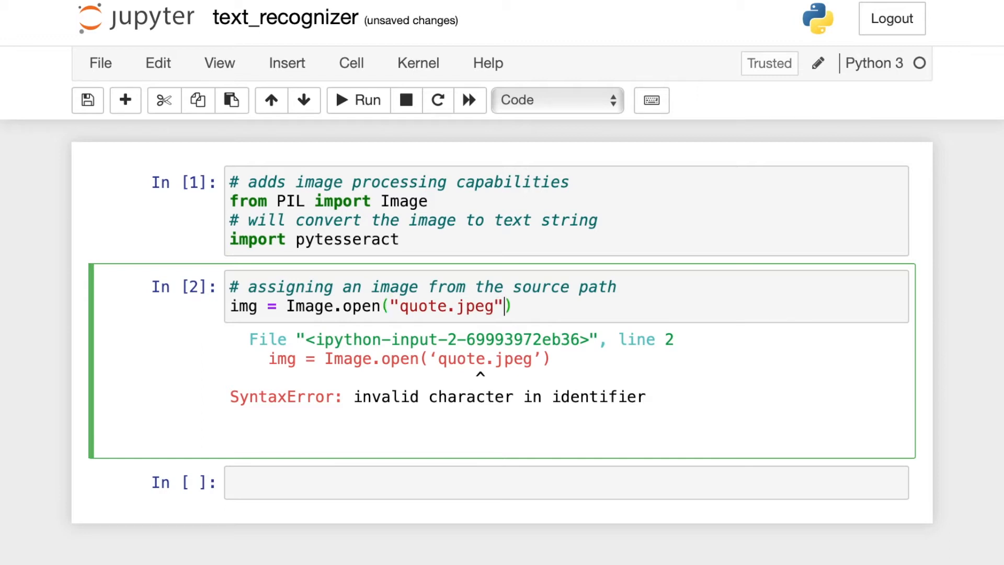
pyautogui.click(357, 100)
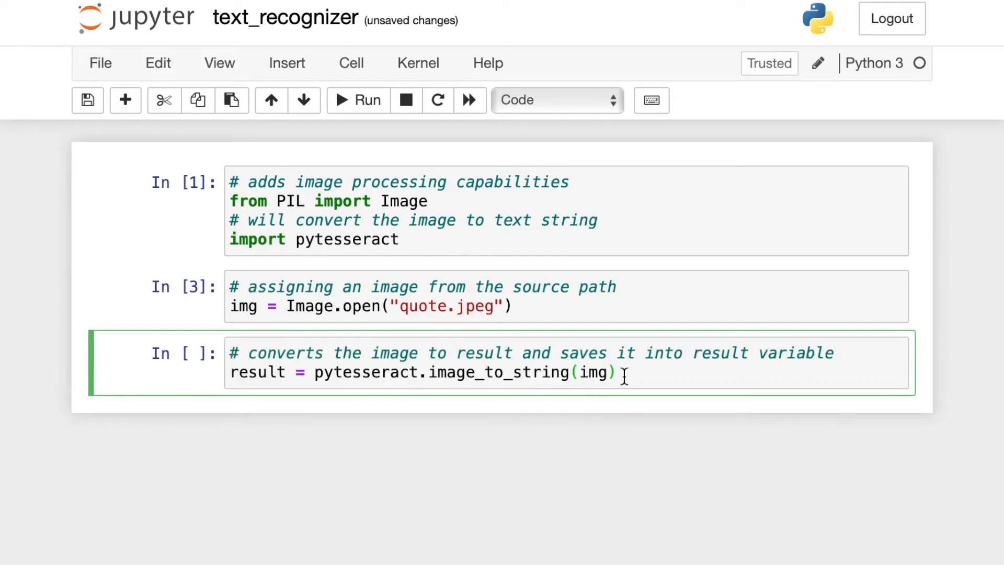
pyautogui.press('shift+enter')
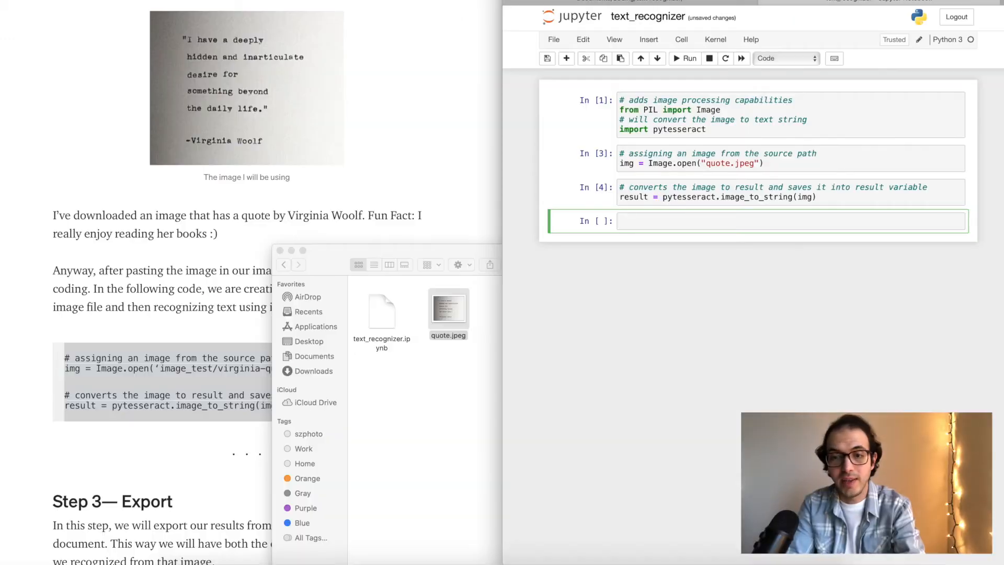
pyautogui.moveTo(351, 189)
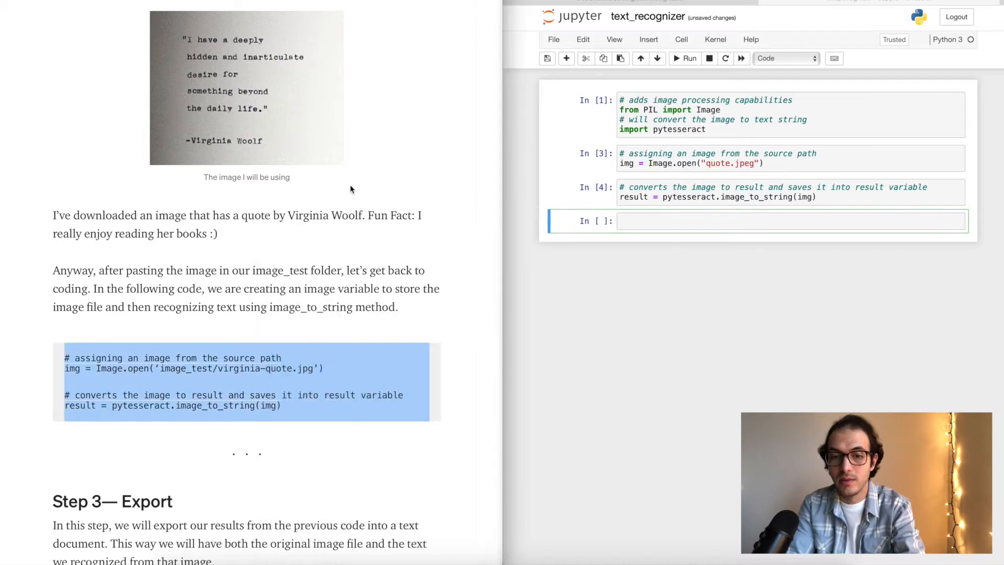
pyautogui.scroll(-3)
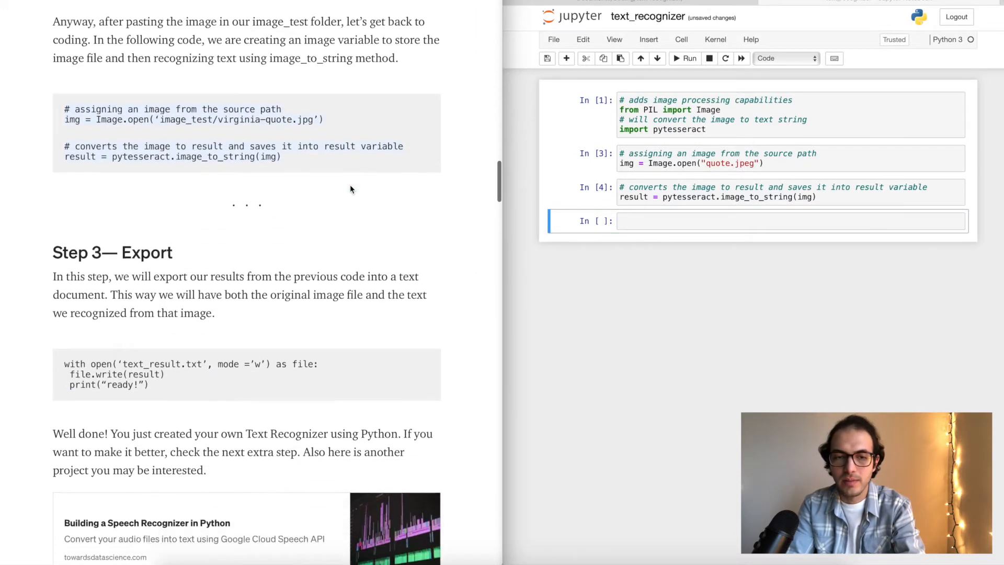
pyautogui.scroll(-3)
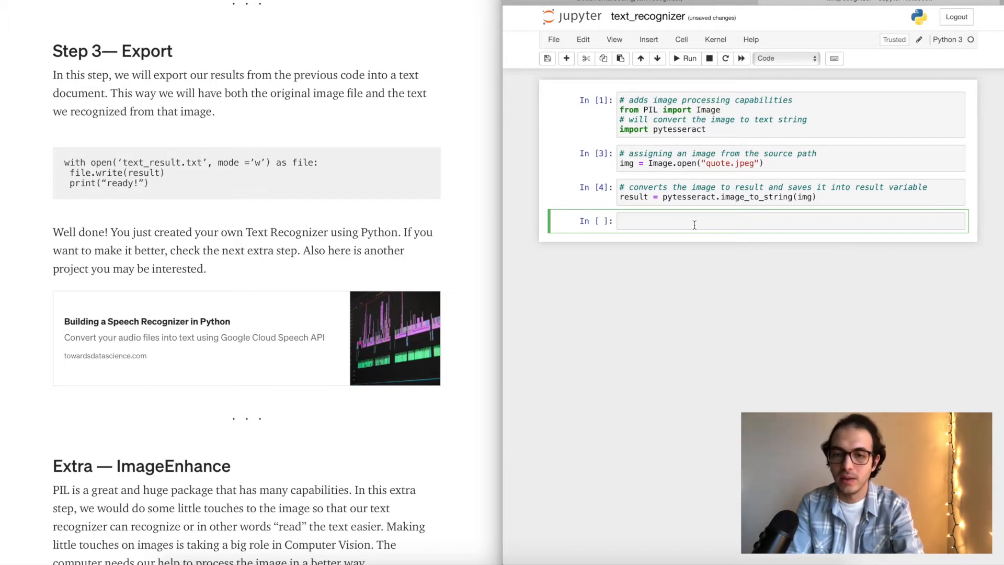
# Run print(result), which shows only 'a deeply' and 'and inarticulate'.
pyautogui.write('print(')
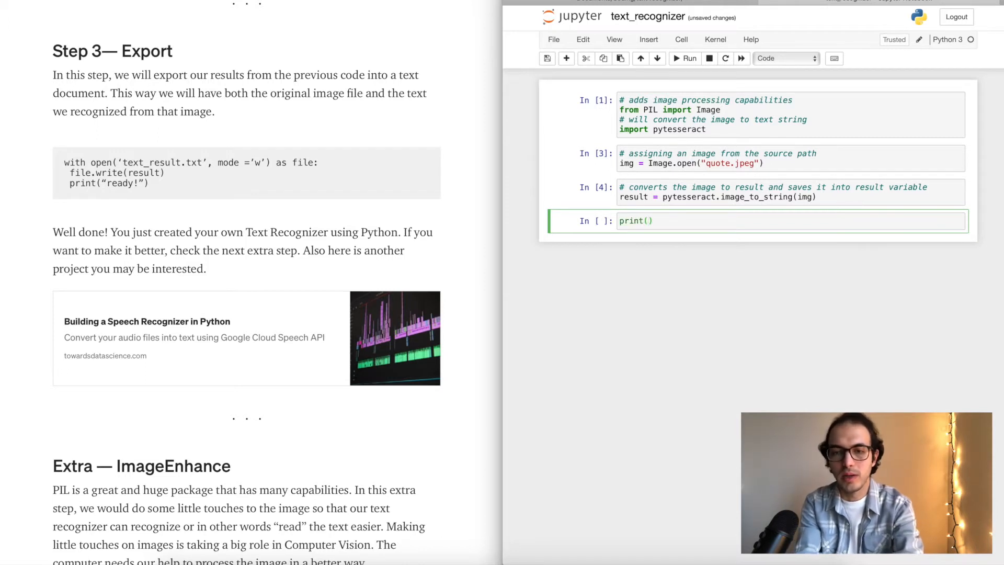
pyautogui.write('result')
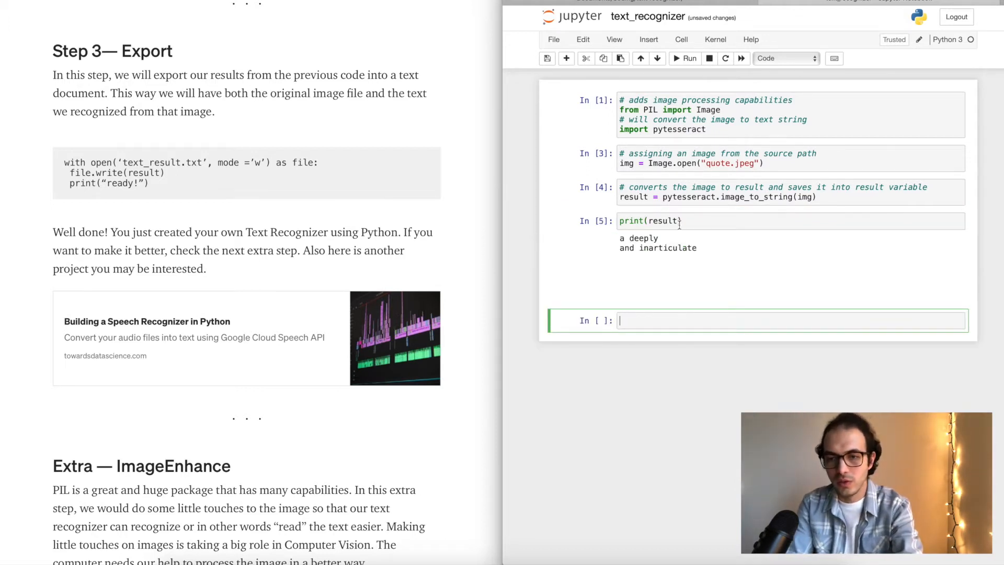
pyautogui.moveTo(679, 280)
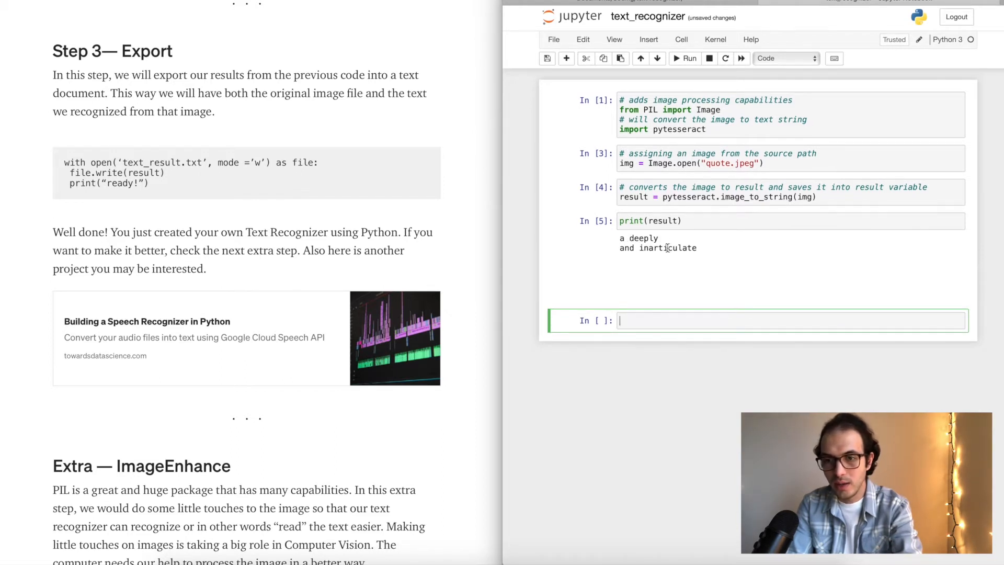
pyautogui.moveTo(684, 273)
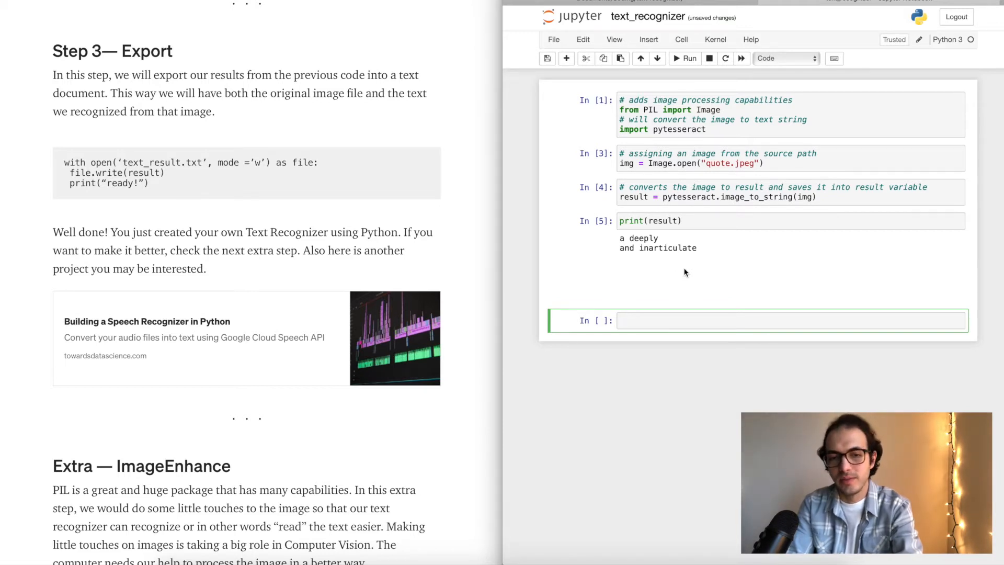
pyautogui.moveTo(769, 210)
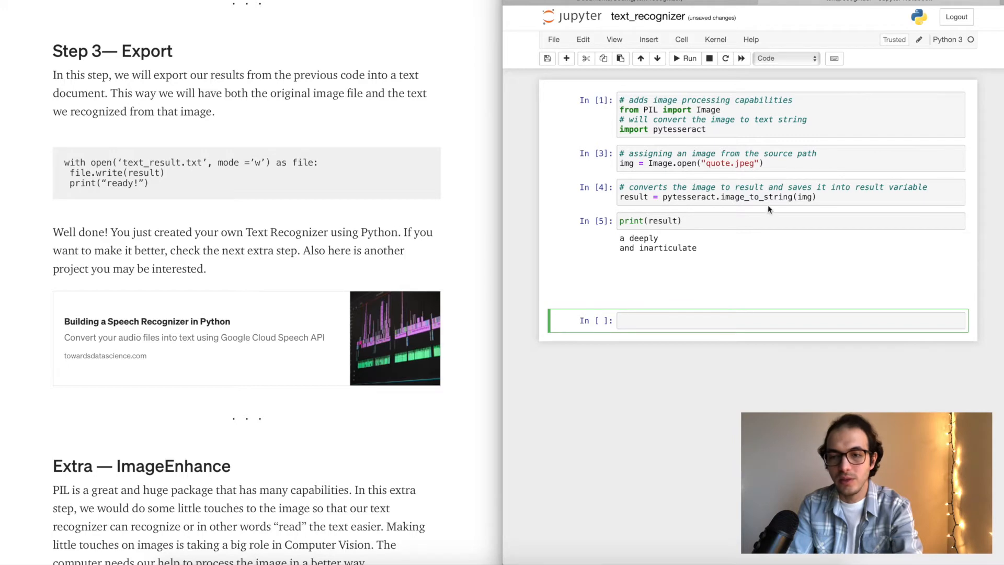
pyautogui.click(717, 197)
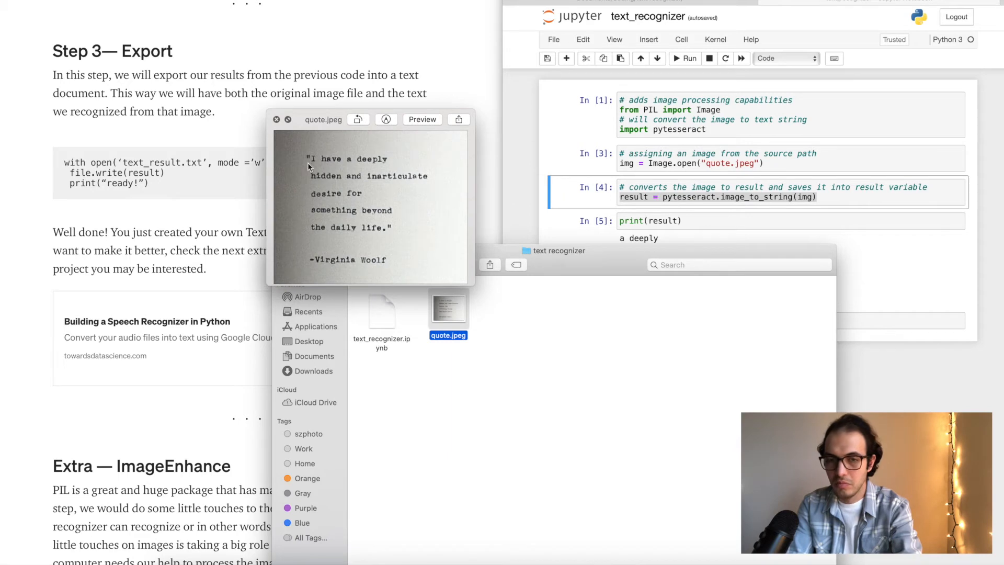
pyautogui.moveTo(400, 179)
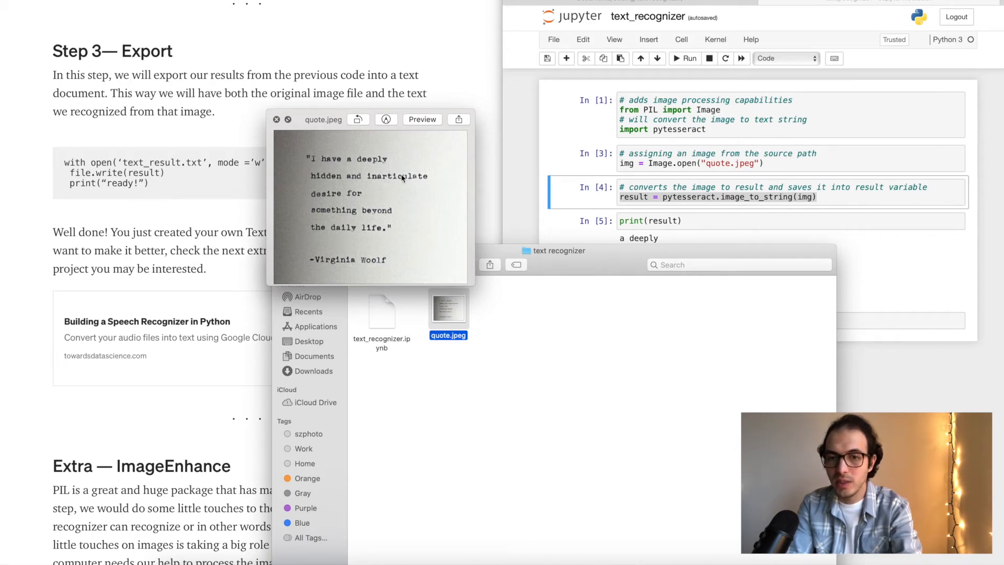
pyautogui.moveTo(373, 215)
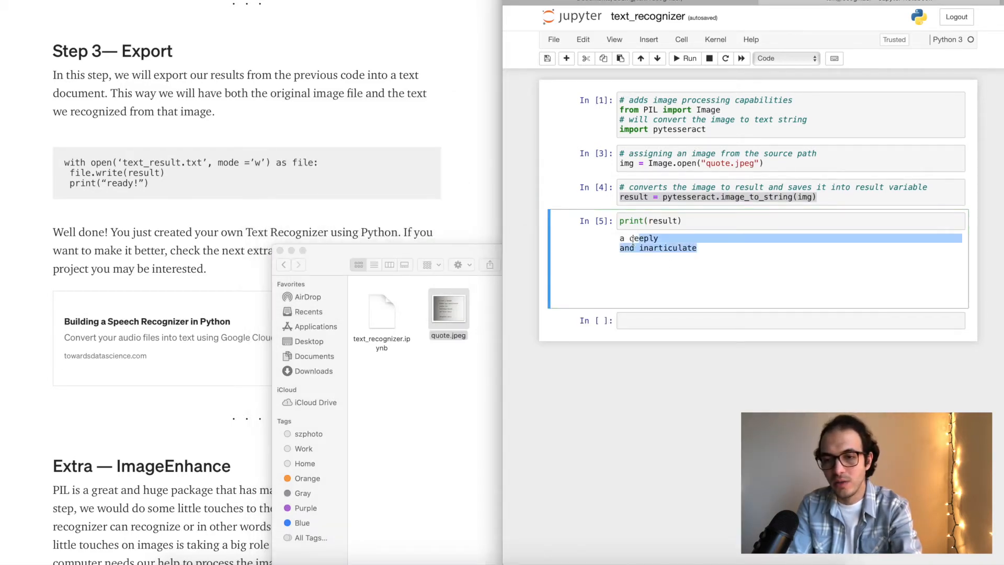
pyautogui.moveTo(627, 240)
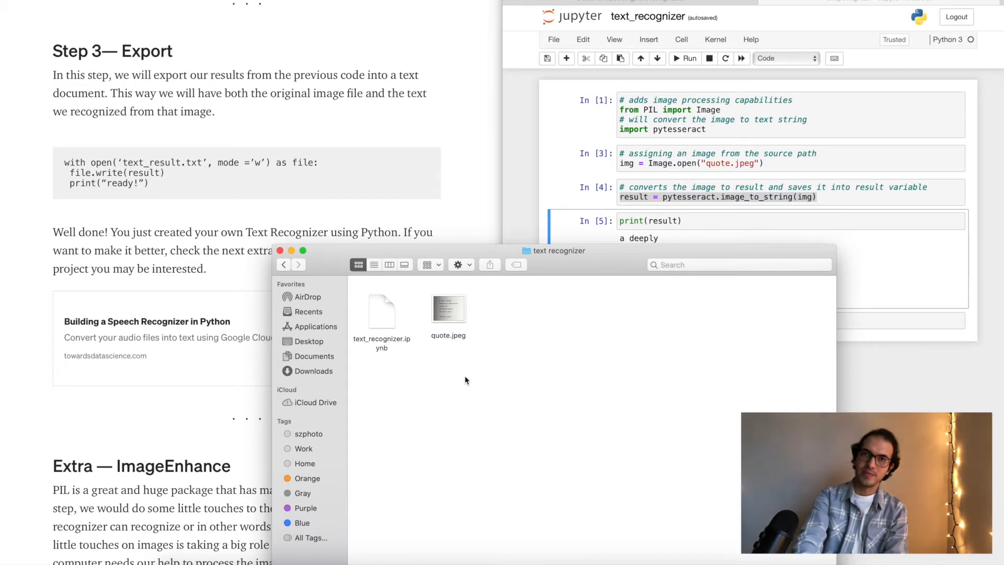
pyautogui.moveTo(509, 330)
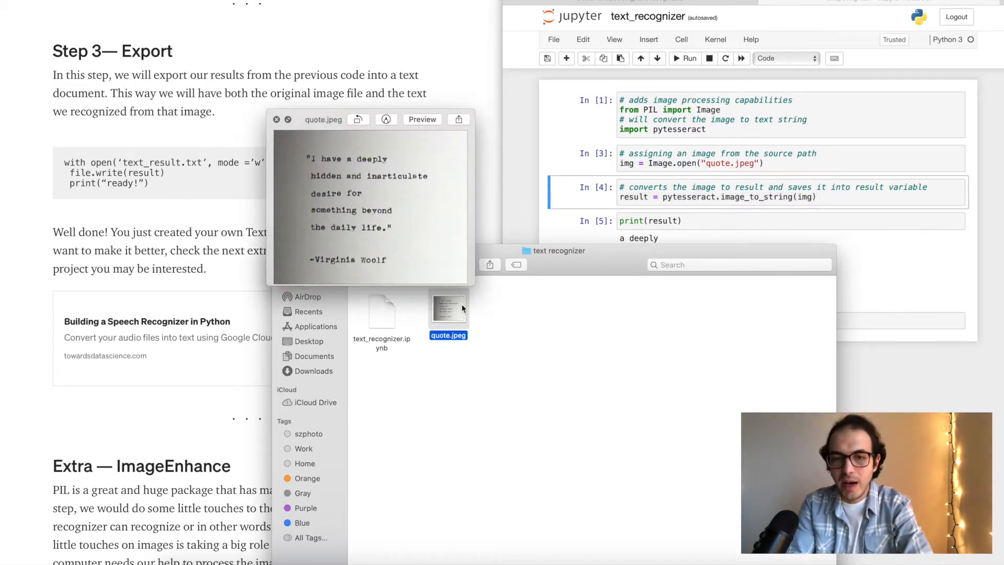
pyautogui.moveTo(357, 295)
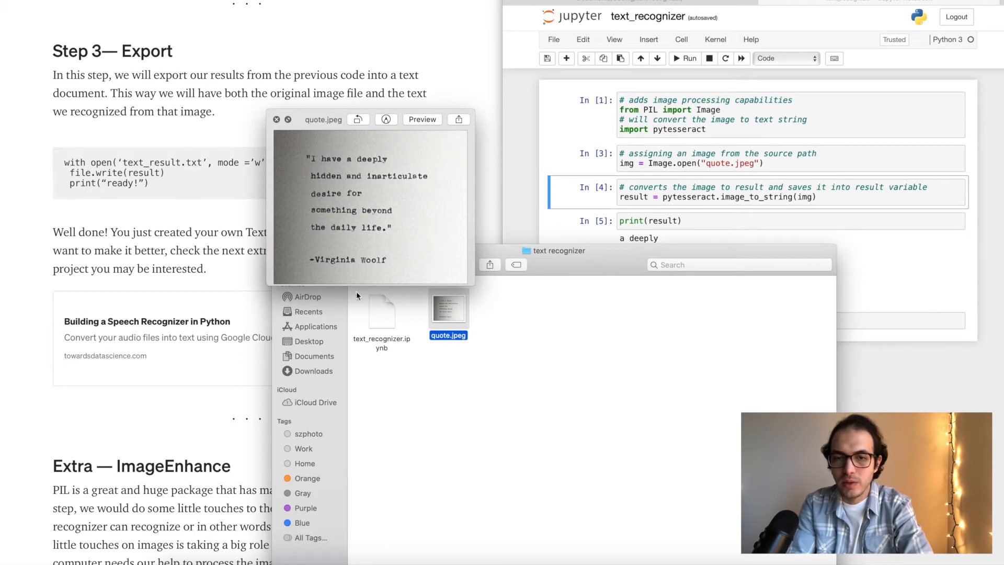
pyautogui.moveTo(305, 249)
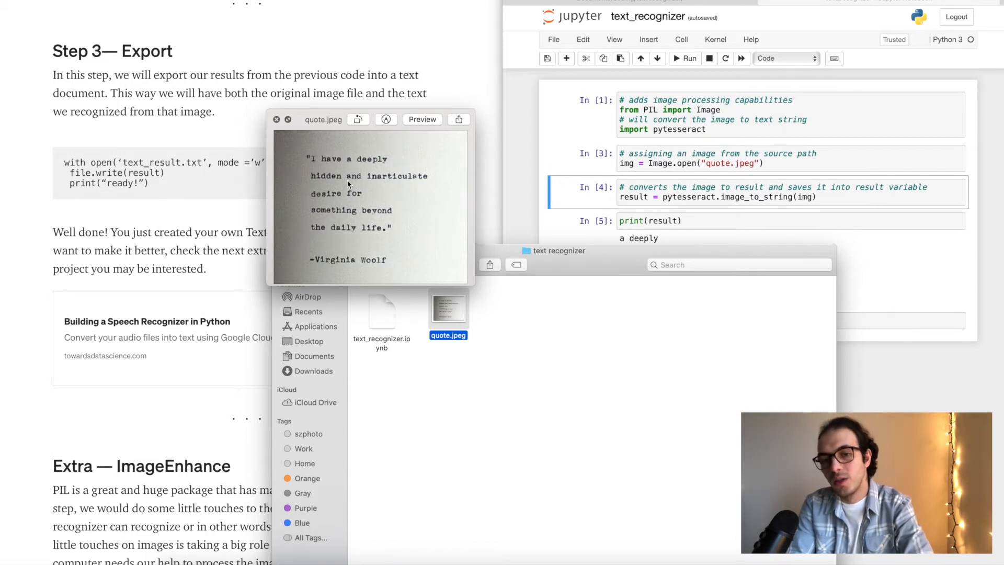
pyautogui.moveTo(285, 256)
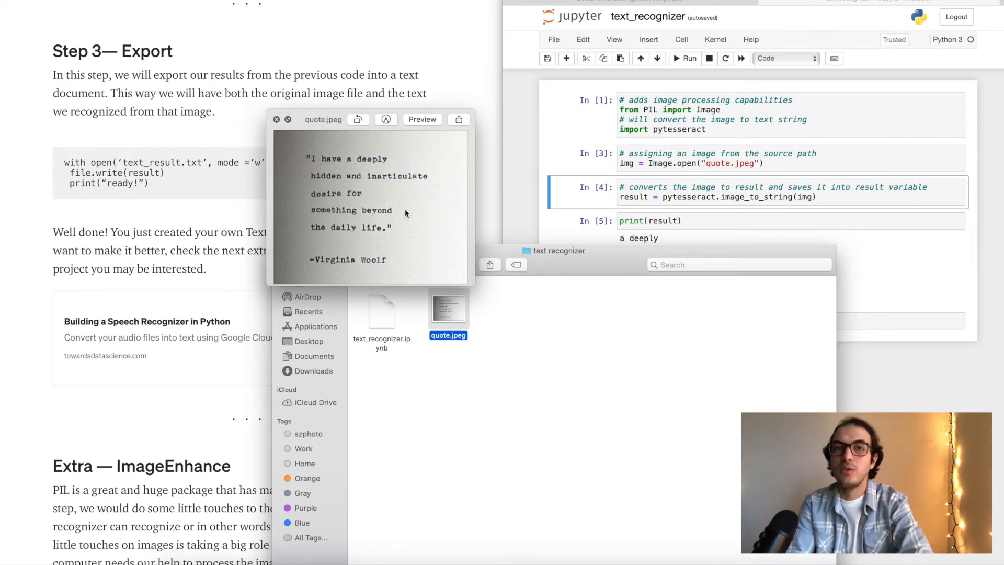
pyautogui.moveTo(341, 139)
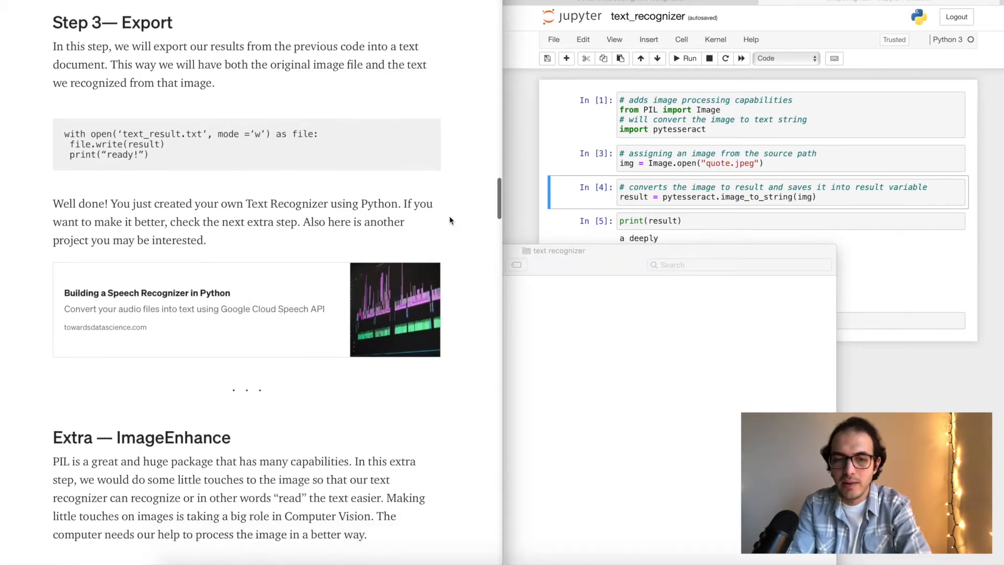
# Refocus the text_recognizer notebook and scroll down to the empty cell below the OCR output.
pyautogui.scroll(-3)
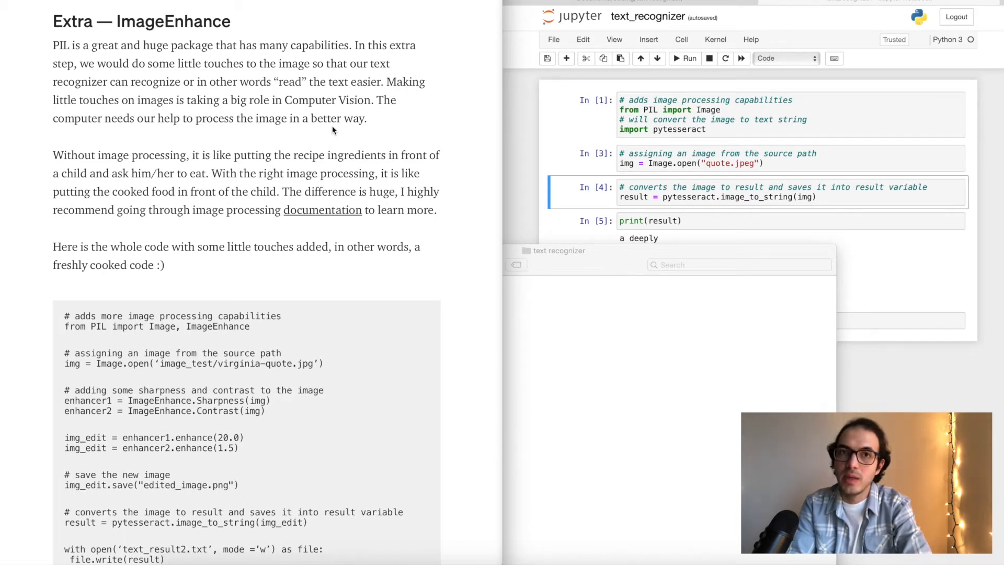
pyautogui.moveTo(409, 169)
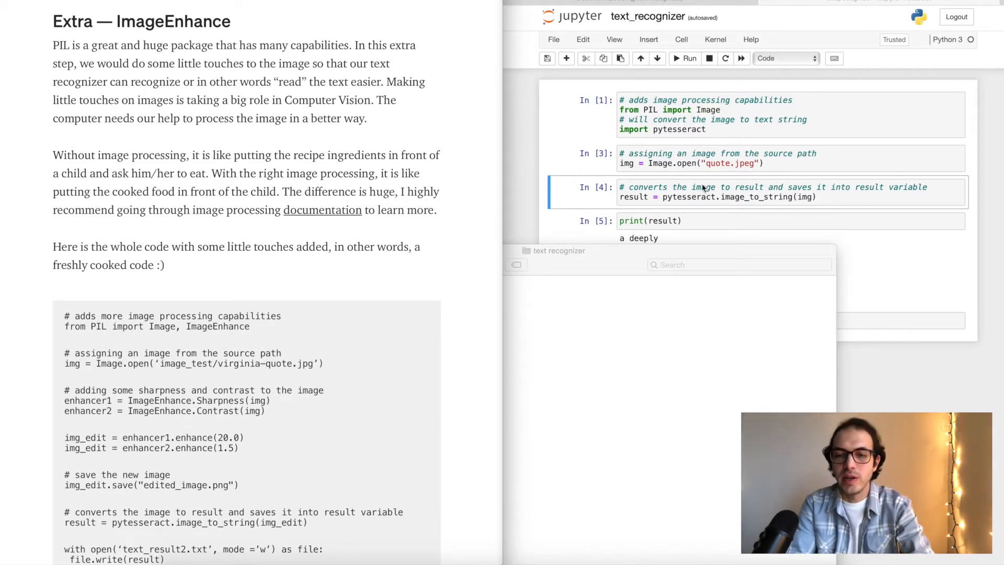
pyautogui.click(688, 58)
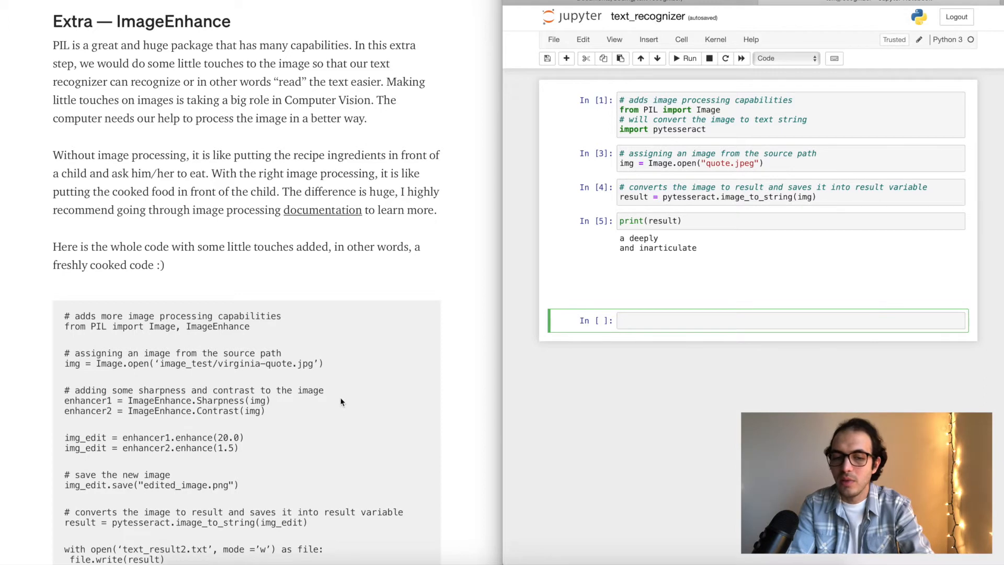
pyautogui.scroll(-3)
pyautogui.write(', ImageEnh')
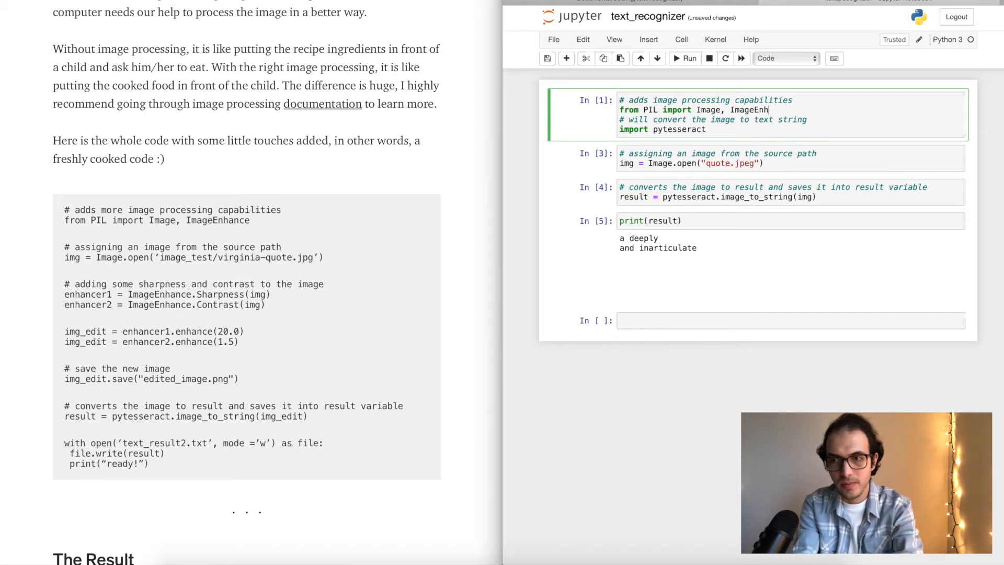
# Change the first cell to 'from PIL import Image, ImageEnhance' and rerun it.
pyautogui.write('ance')
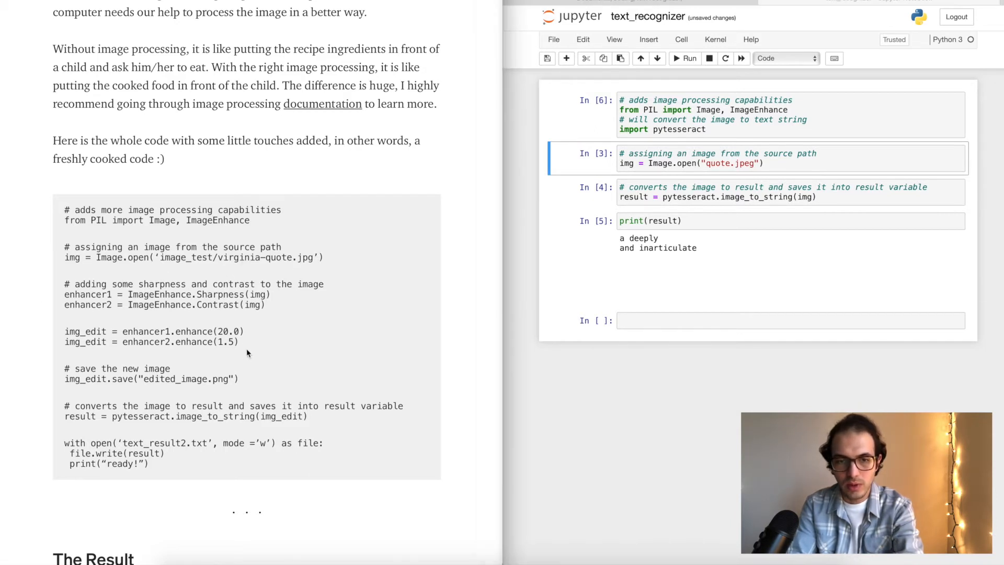
pyautogui.moveTo(65, 285); pyautogui.dragTo(239, 342)
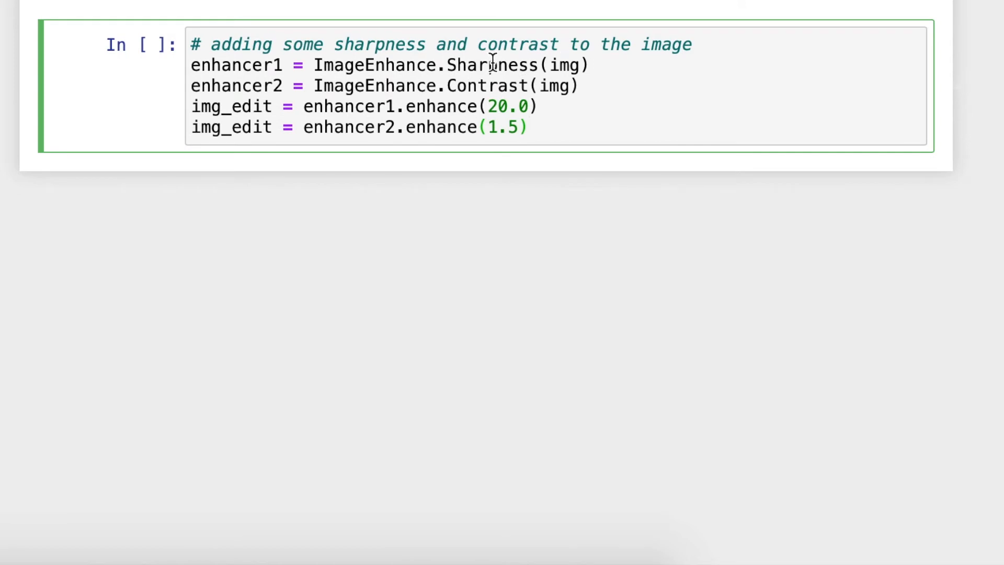
pyautogui.moveTo(504, 85)
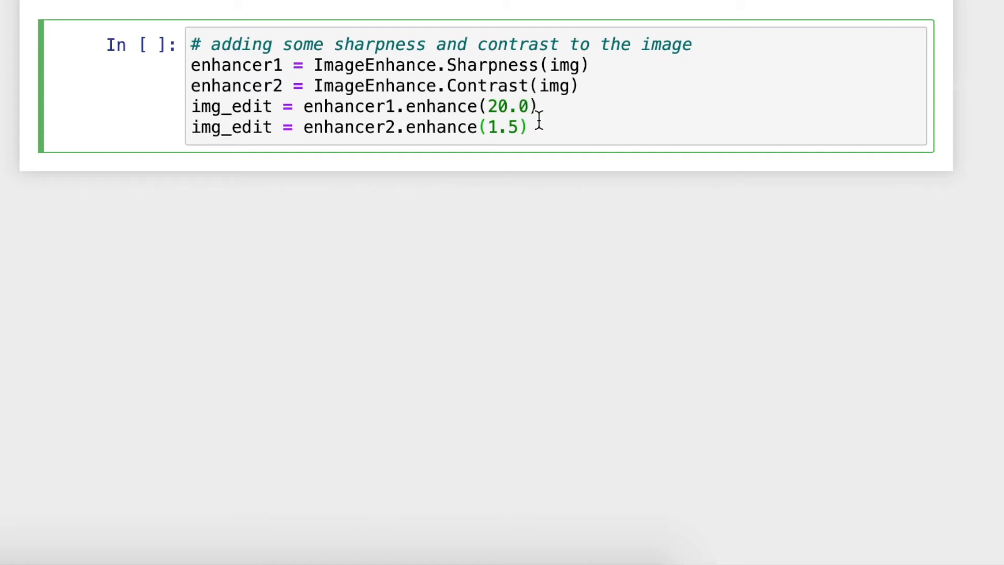
# Run the sharpness and contrast enhancement as two cells, then save img_edit as edited_image.png.
pyautogui.press('ctrl+shift+k')
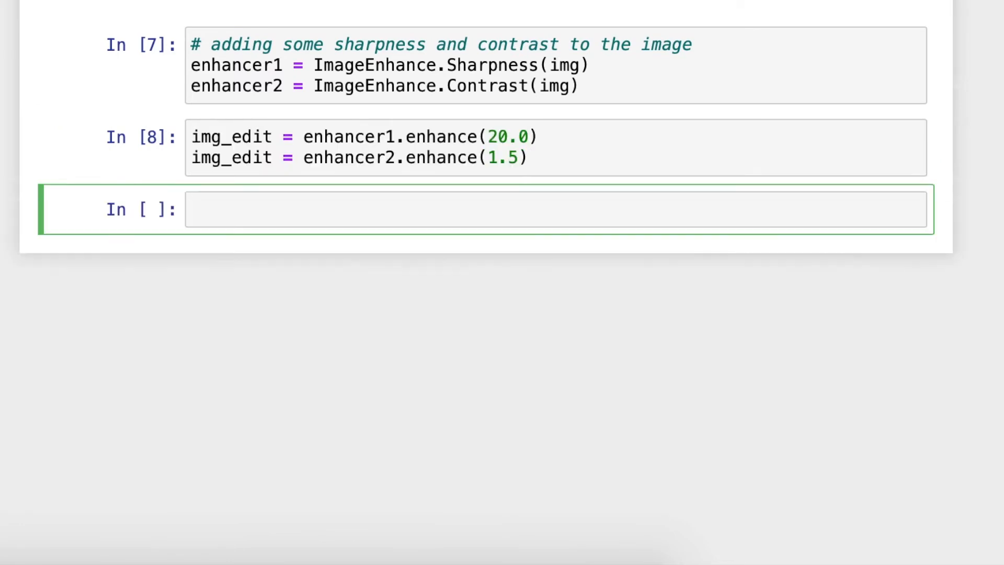
pyautogui.moveTo(381, 239)
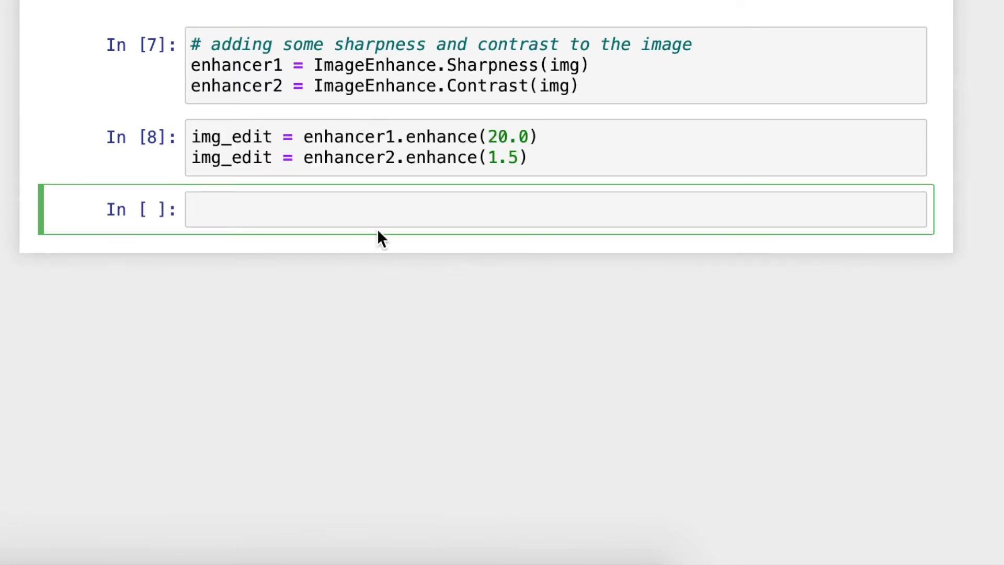
pyautogui.moveTo(208, 150)
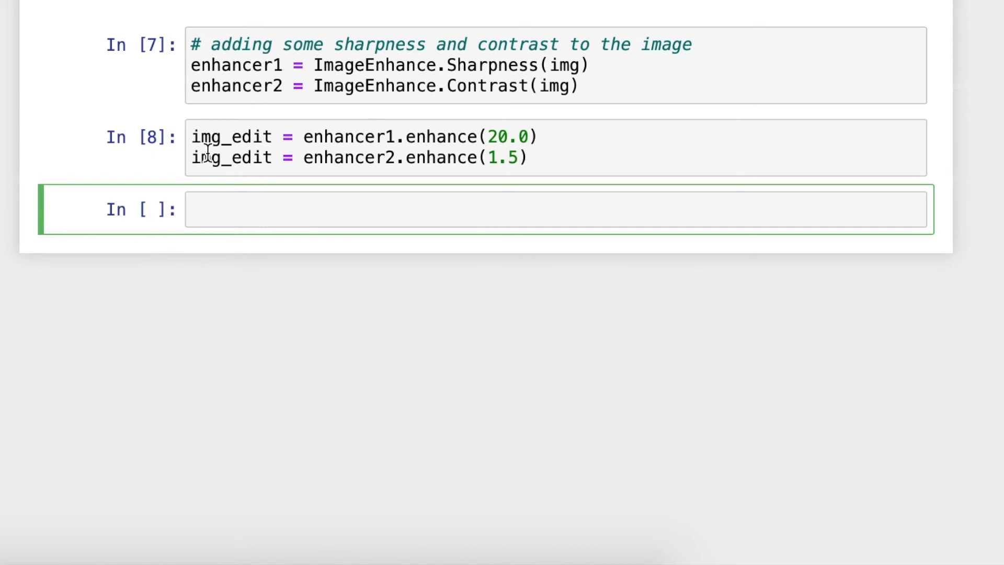
pyautogui.click(231, 136)
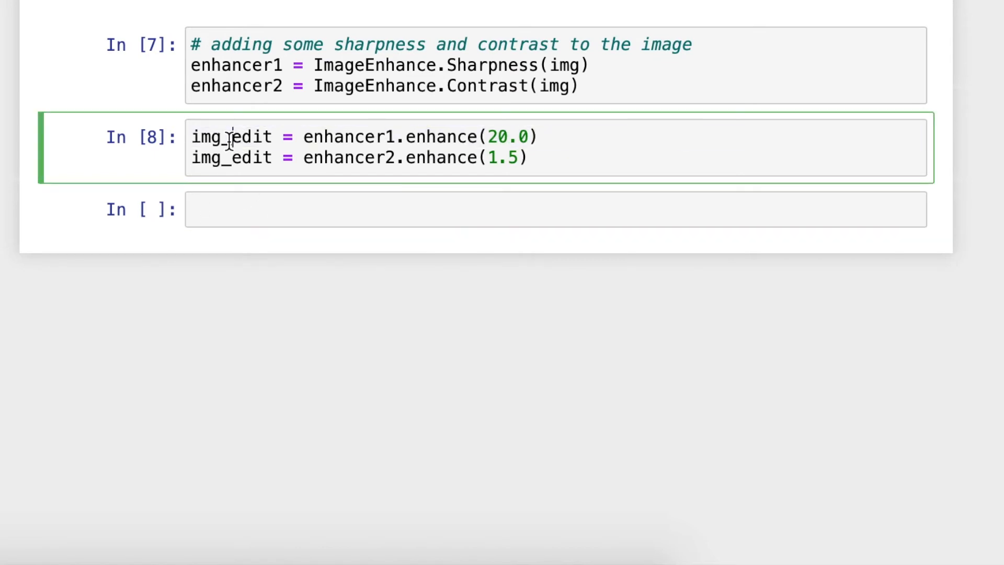
pyautogui.doubleClick(231, 136)
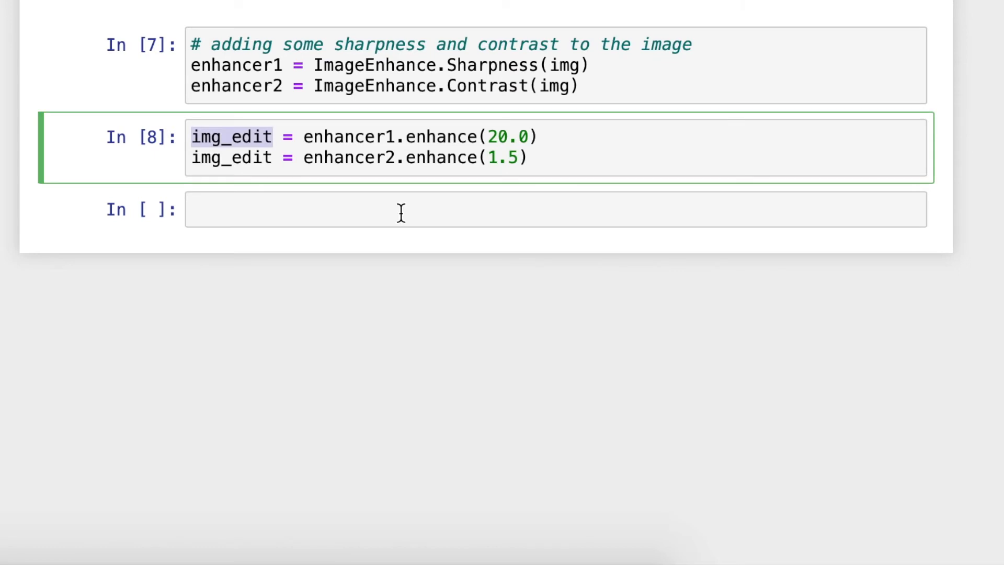
pyautogui.write('img_edit.save("edited_image.png")')
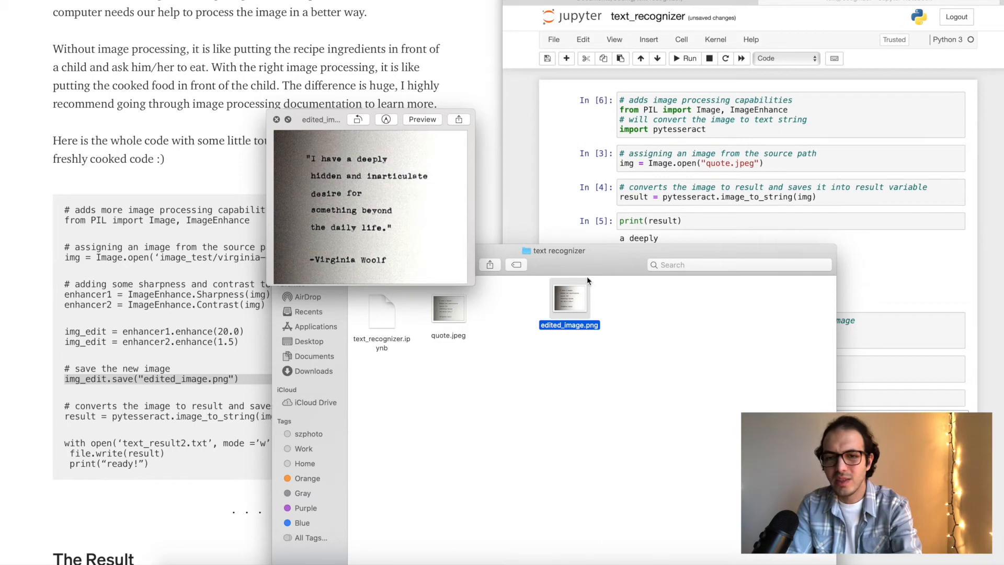
# Select edited_image.png in the text recognizer folder to preview it in Quick Look.
pyautogui.click(277, 119)
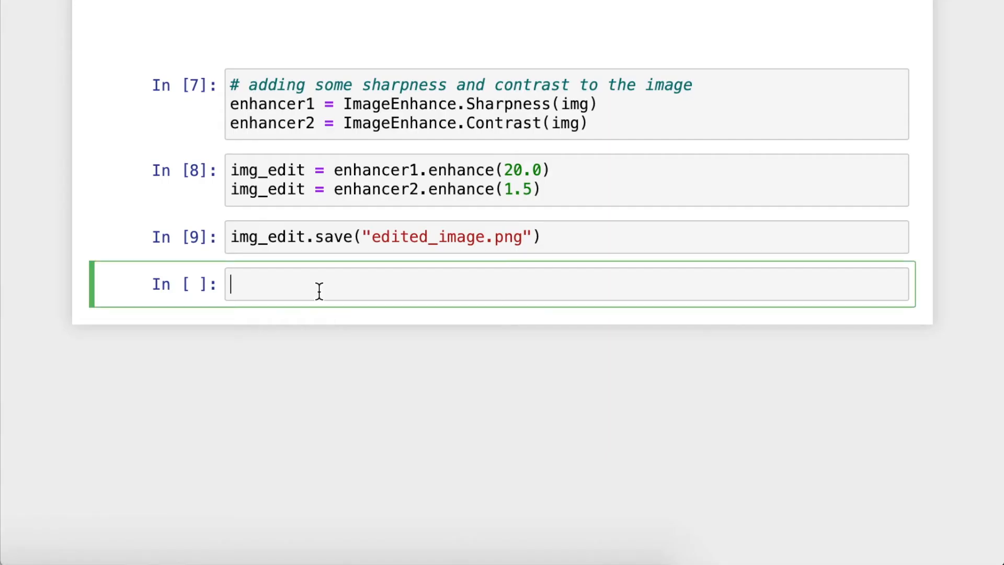
# Run result = pytesseract.image_to_string(img_edit) to OCR the enhanced image.
pyautogui.write('result = pytesseract.image_to_string(img_edit)')
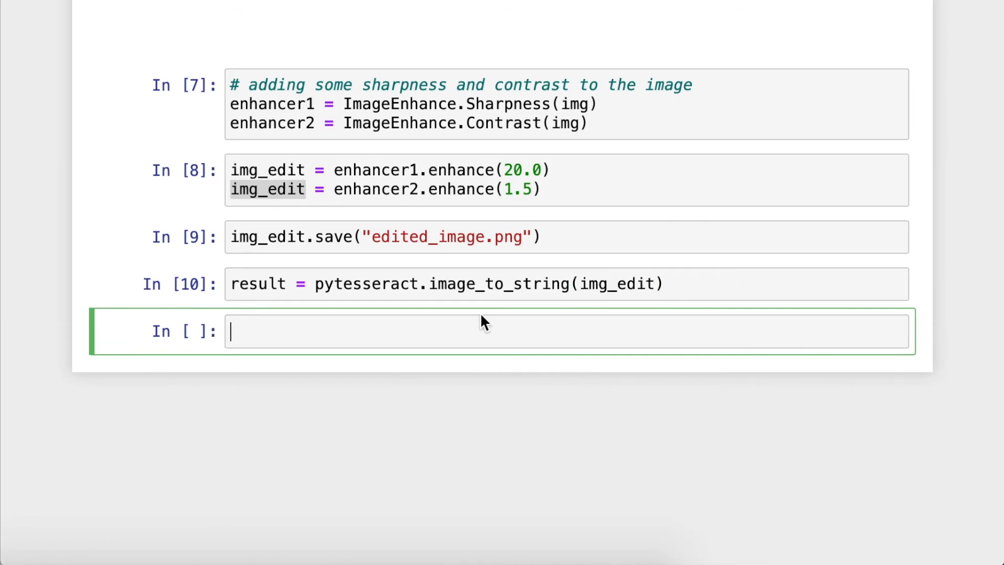
# Run print(result), which shows only 'a deeply' and 'n and inarticulate'.
pyautogui.write('print(result')
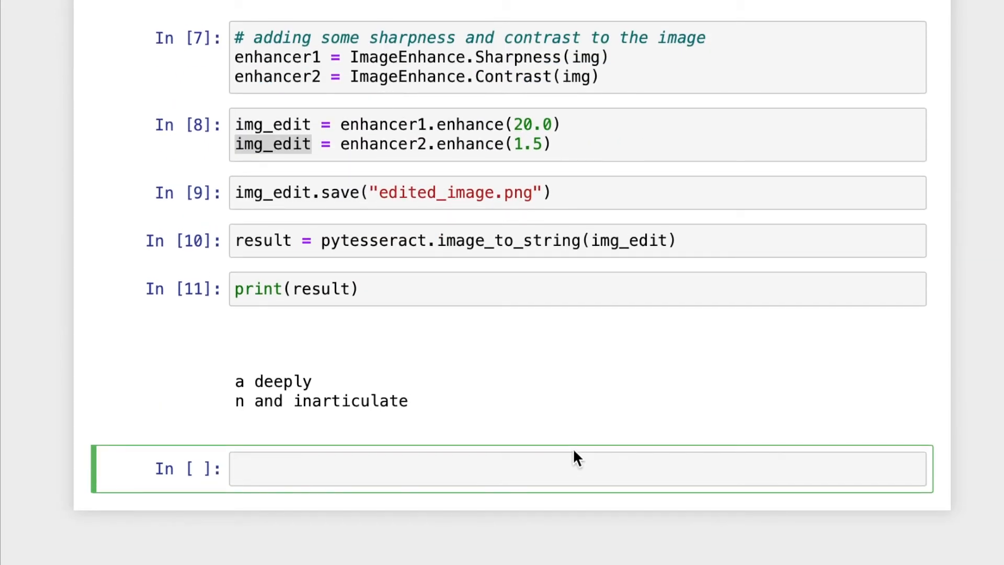
pyautogui.moveTo(462, 434)
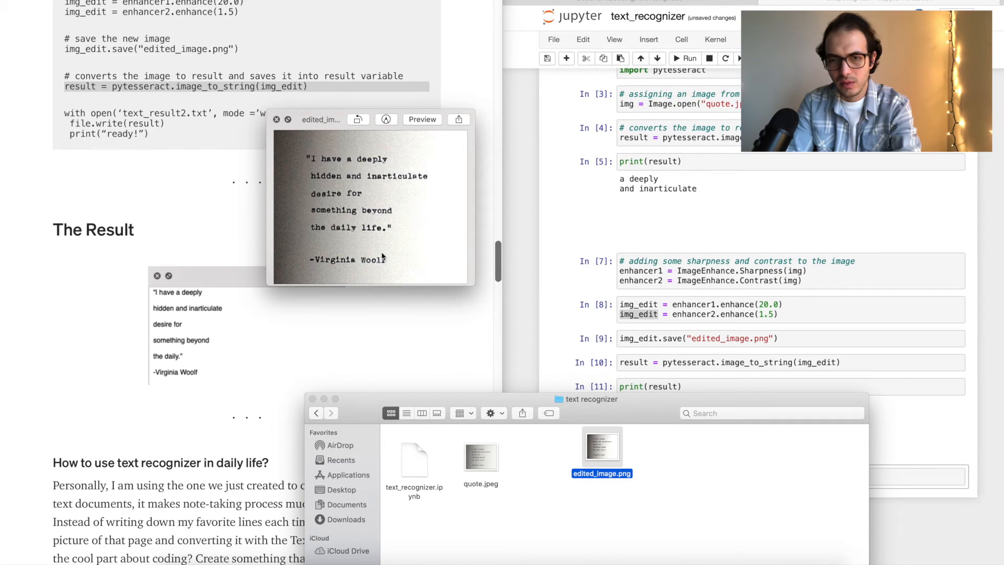
pyautogui.moveTo(370, 291)
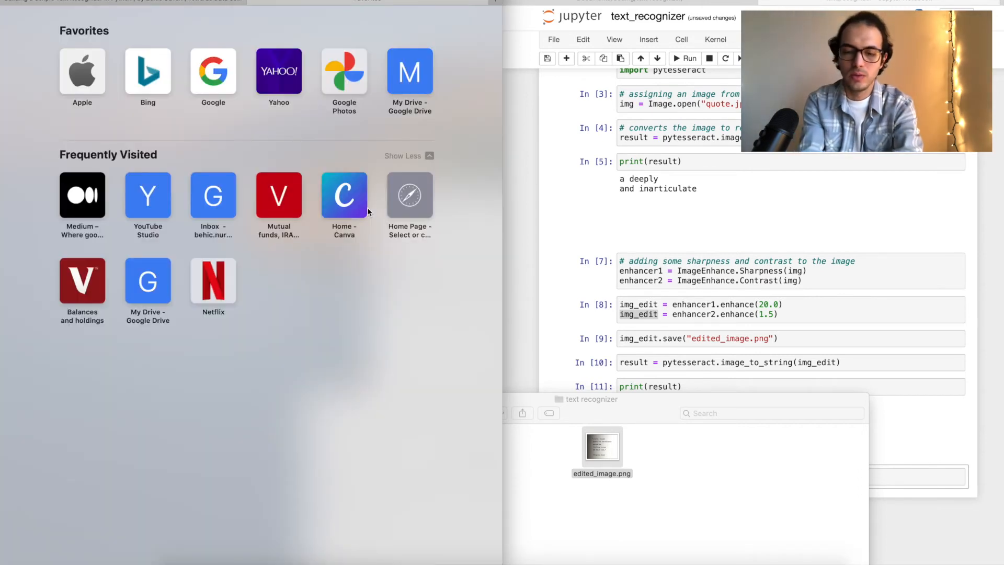
# Search 'pillow python brightness' and view the Python Examples ImageEnhance.Brightness code.
pyautogui.write('pillow python brightness')
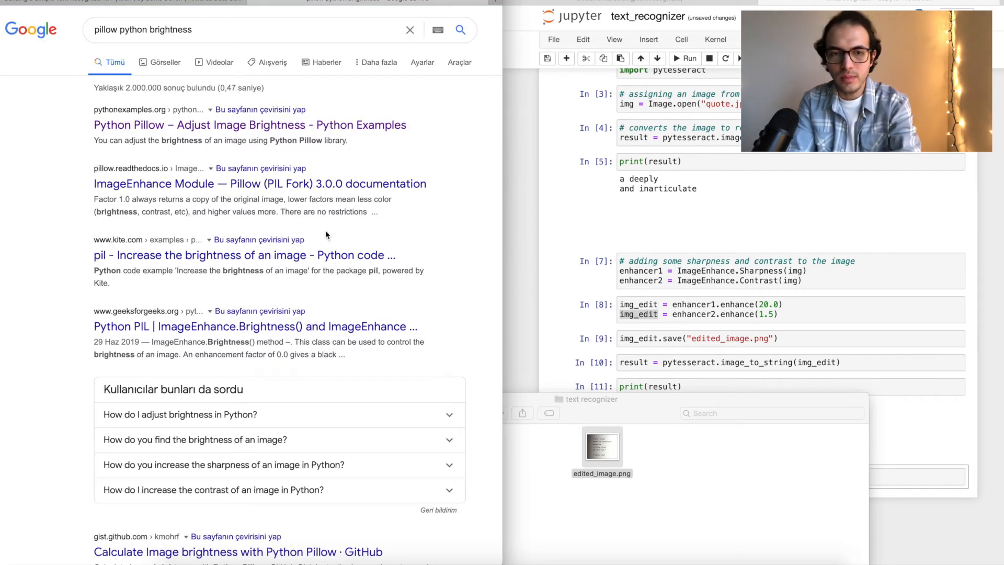
pyautogui.moveTo(249, 125)
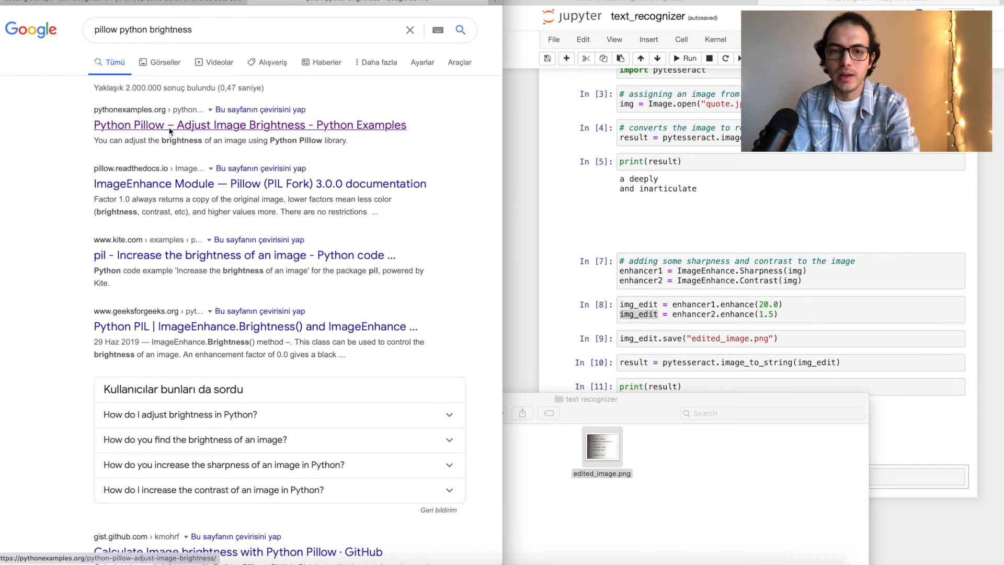
pyautogui.click(249, 125)
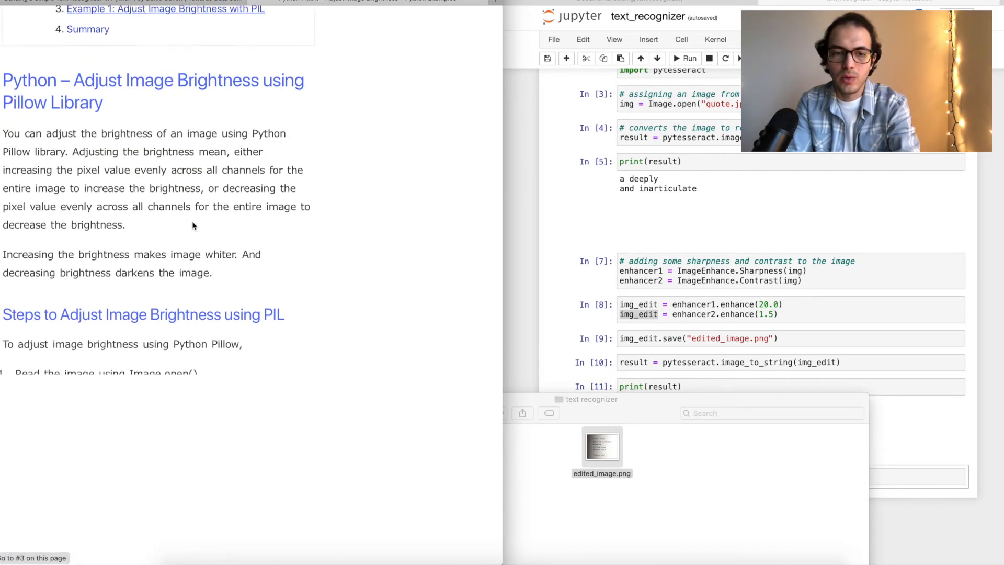
pyautogui.scroll(-3)
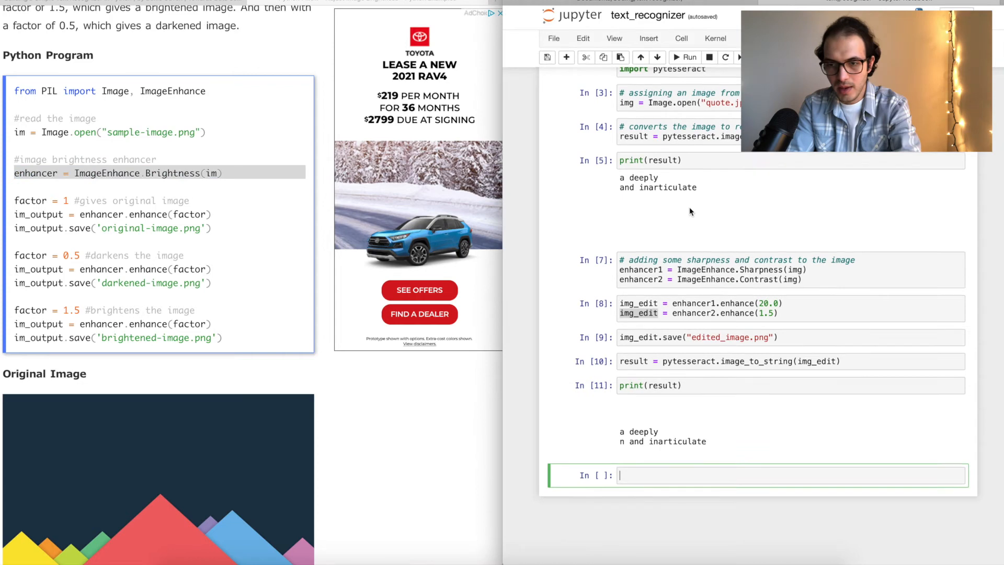
# Create enhancer3 = ImageEnhance.Brightness(img_edit) based on the tutorial code.
pyautogui.write('enhancer = ImageEnhance.Brightness(im)')
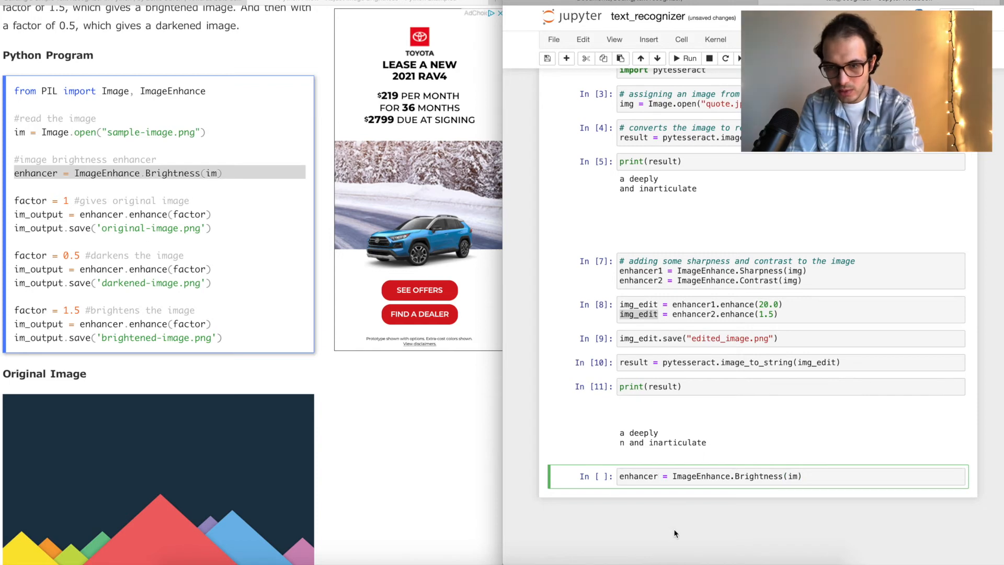
pyautogui.write('3')
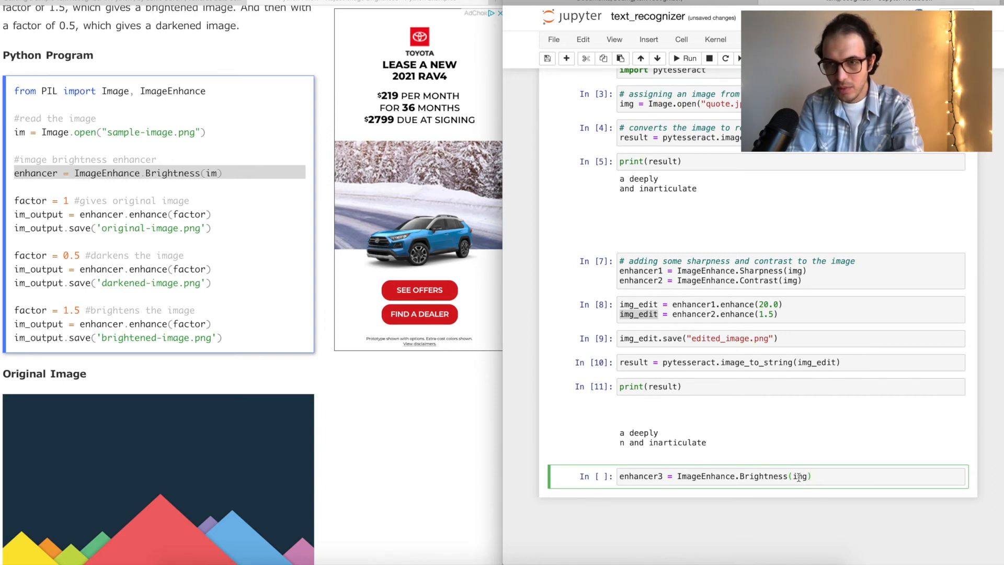
pyautogui.write('a')
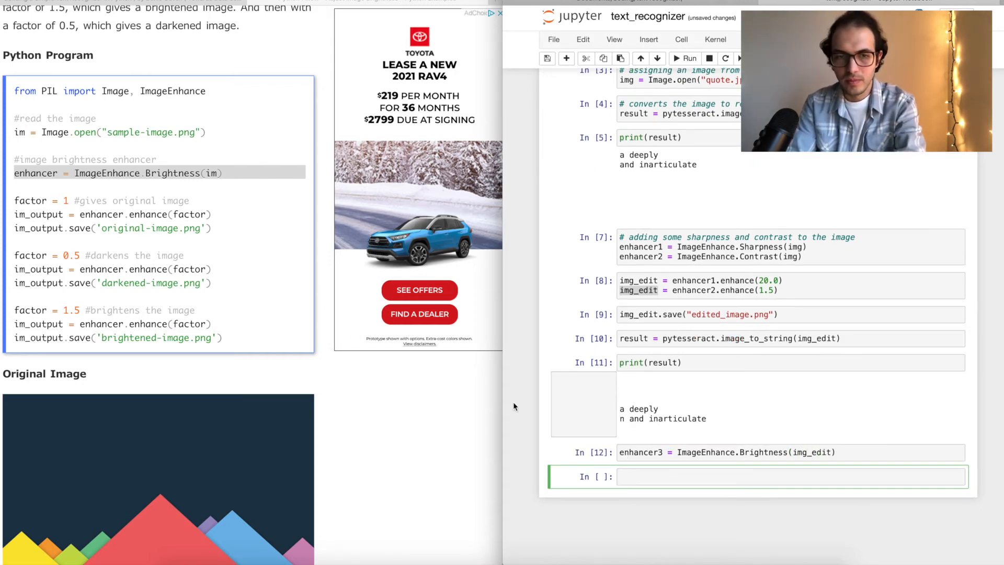
# Brighten the image with img_edit = enhancer3.enhance(1.5).
pyautogui.doubleClick(112, 323)
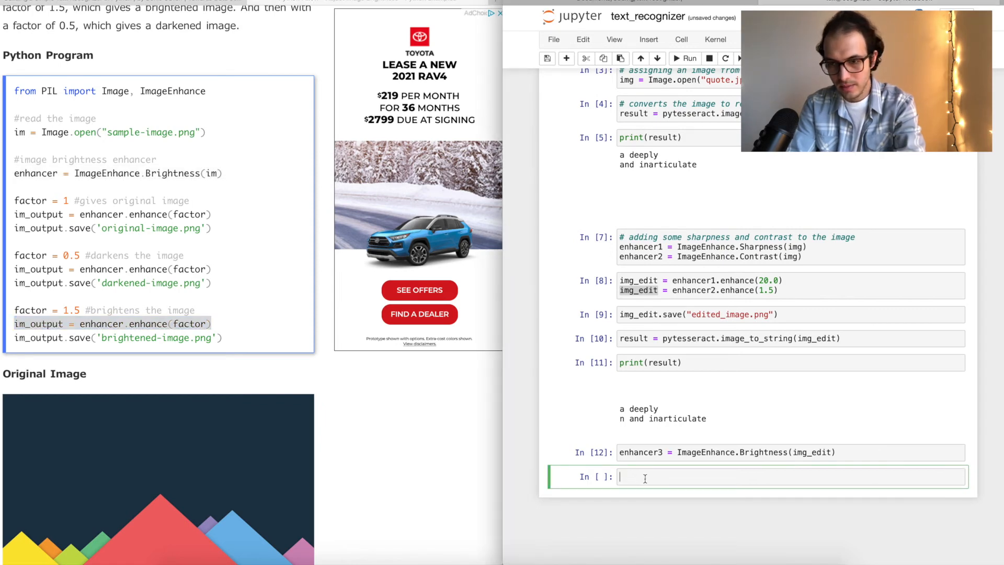
pyautogui.write('im_output = enhancer.enhance(factor)')
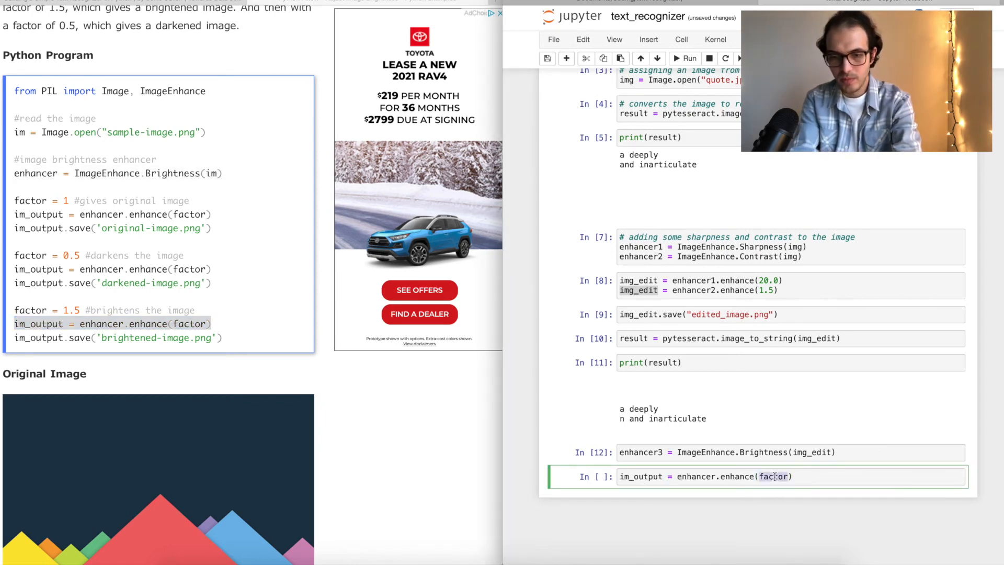
pyautogui.write('1.5')
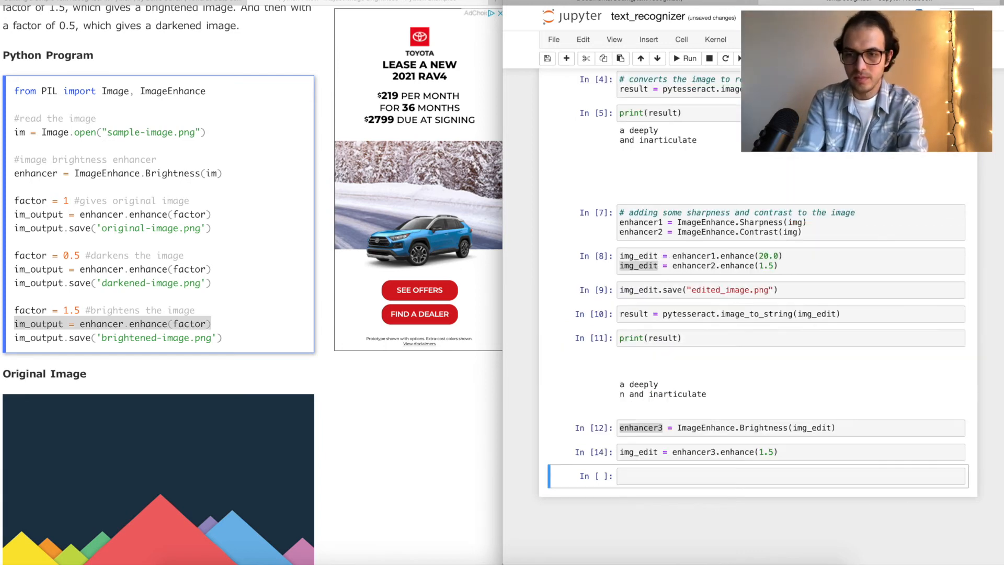
pyautogui.doubleClick(112, 323)
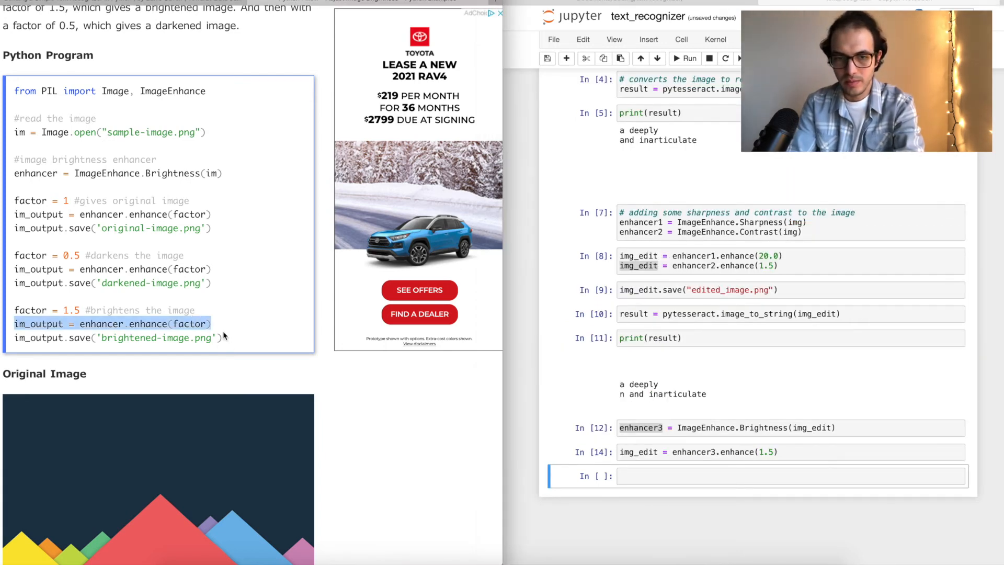
pyautogui.click(29, 350)
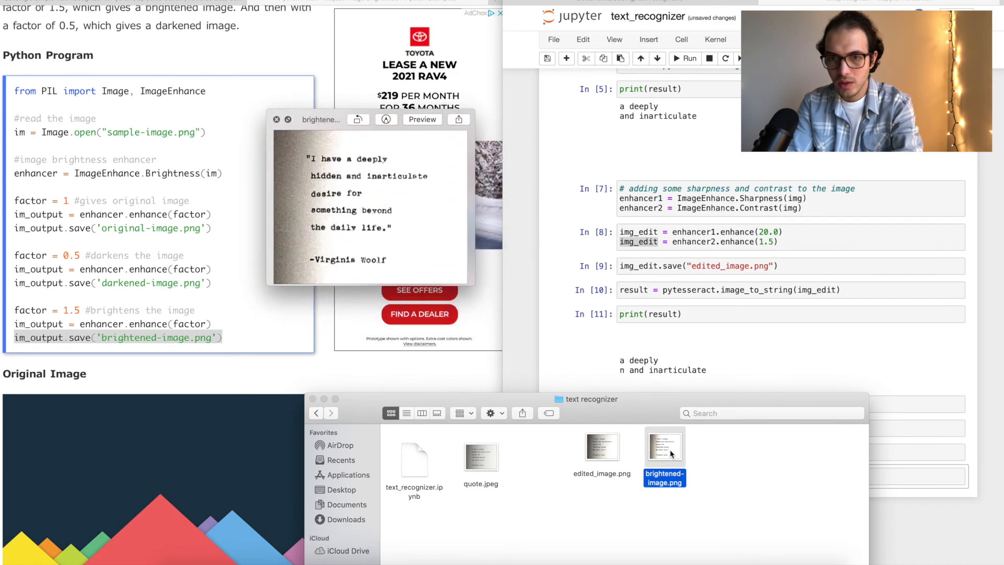
pyautogui.moveTo(511, 308)
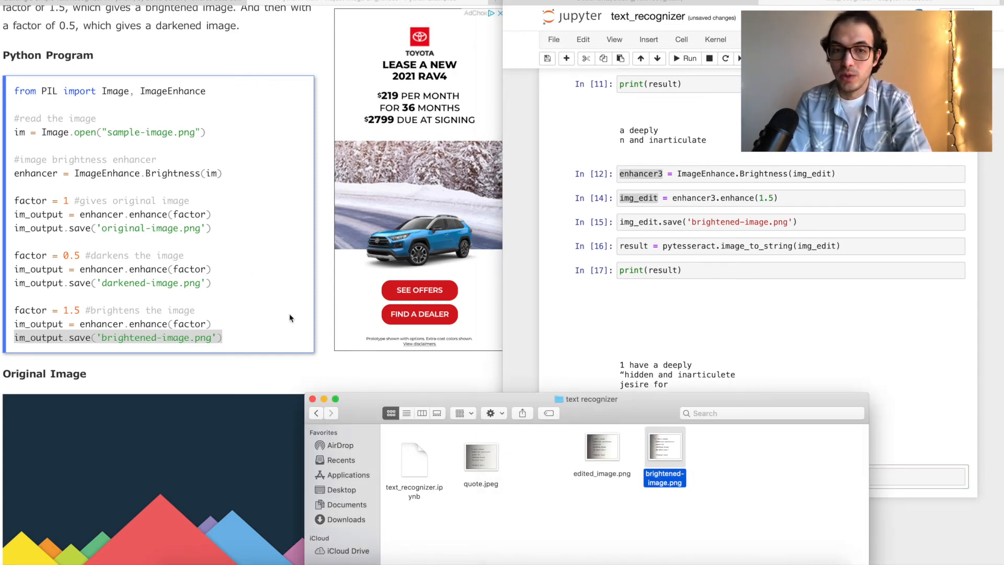
# Save brightened-image.png, rerun OCR and print the fuller quote ending with Virginia Woolf.
pyautogui.scroll(-3)
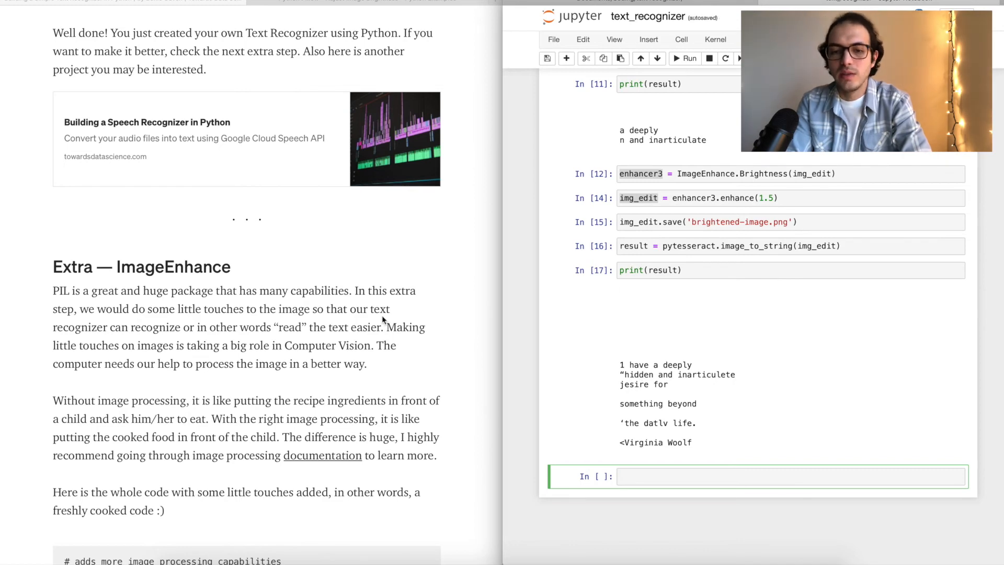
# Scroll the Medium article to Step 2's original Virginia Woolf quote image.
pyautogui.scroll(-3)
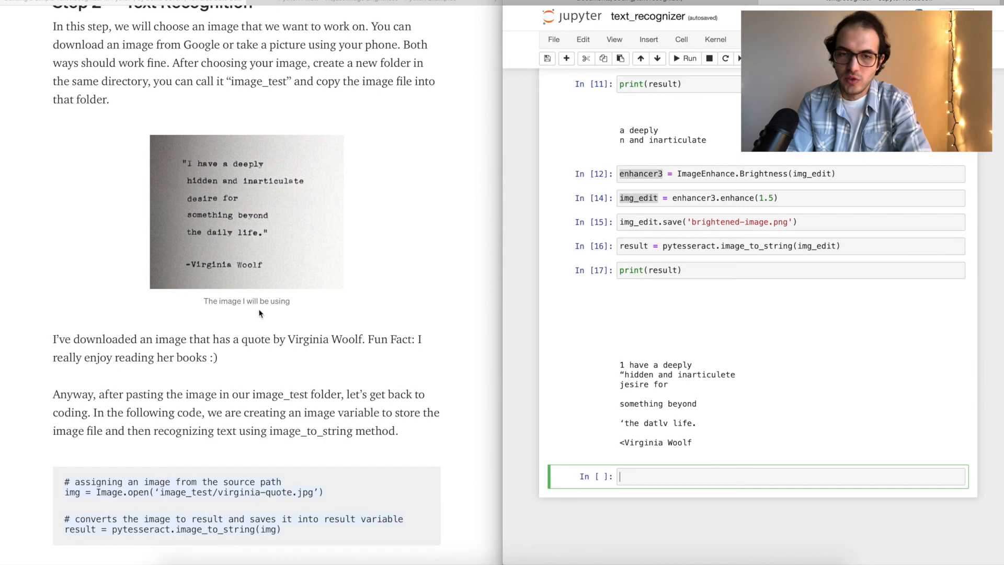
pyautogui.moveTo(313, 228)
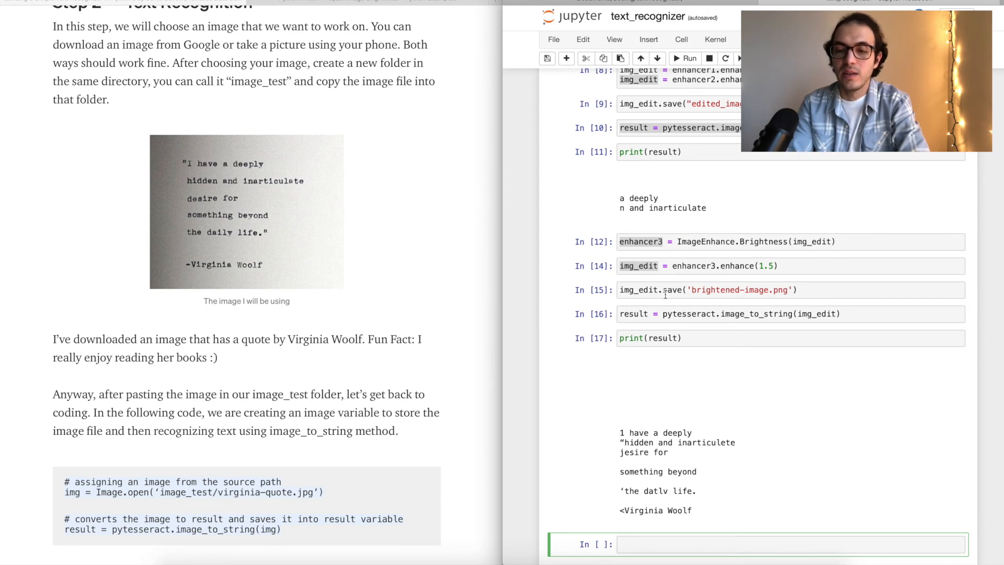
pyautogui.moveTo(429, 265)
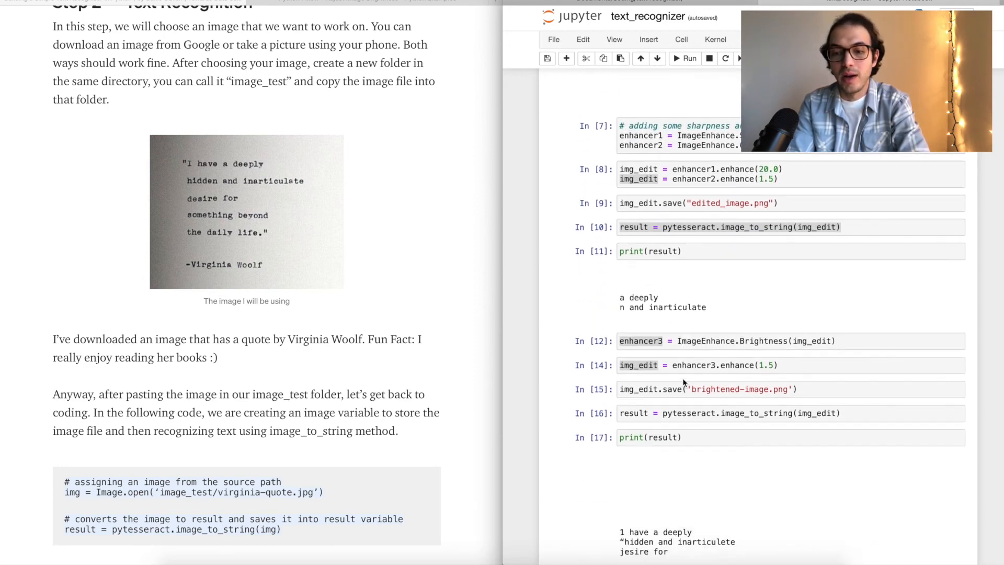
pyautogui.scroll(-3)
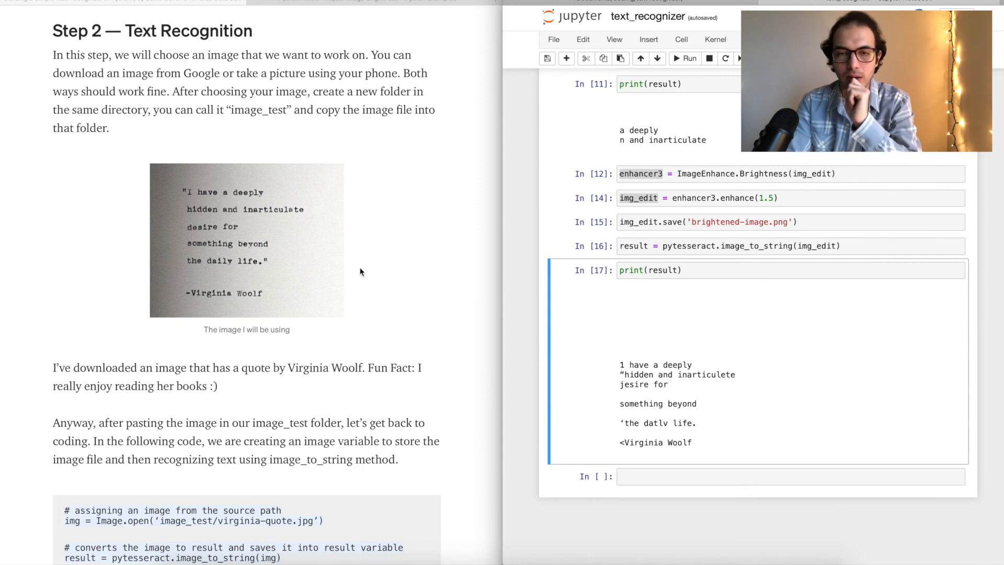
pyautogui.scroll(-3)
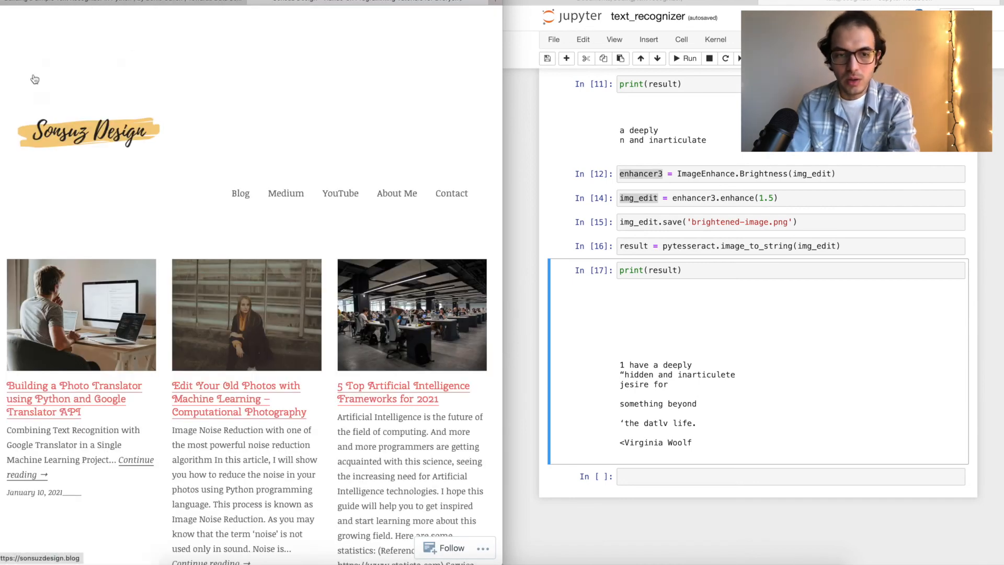
pyautogui.moveTo(111, 319)
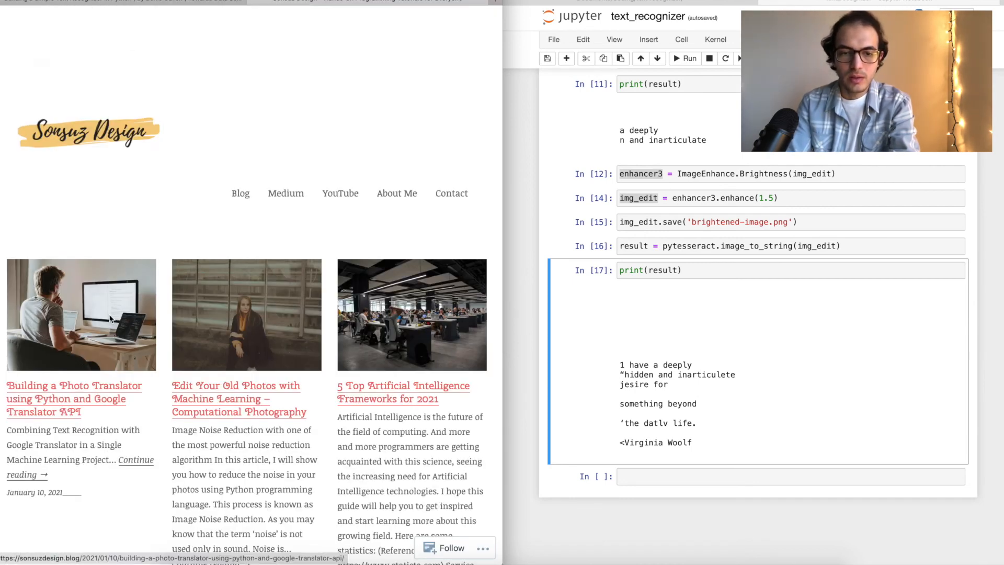
# Save the Silence poem image from the Building a Photo Translator post to Downloads.
pyautogui.click(74, 399)
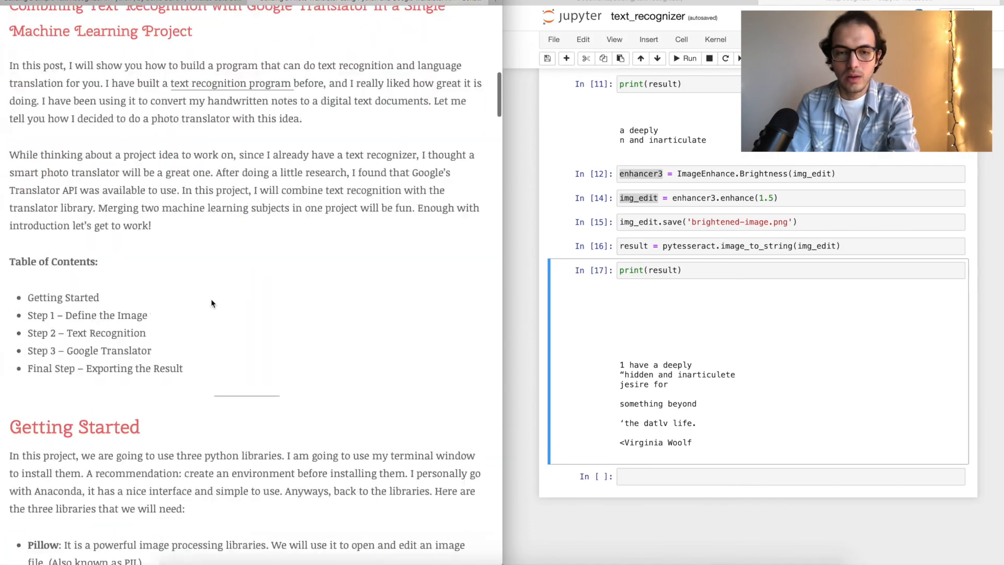
pyautogui.scroll(-3)
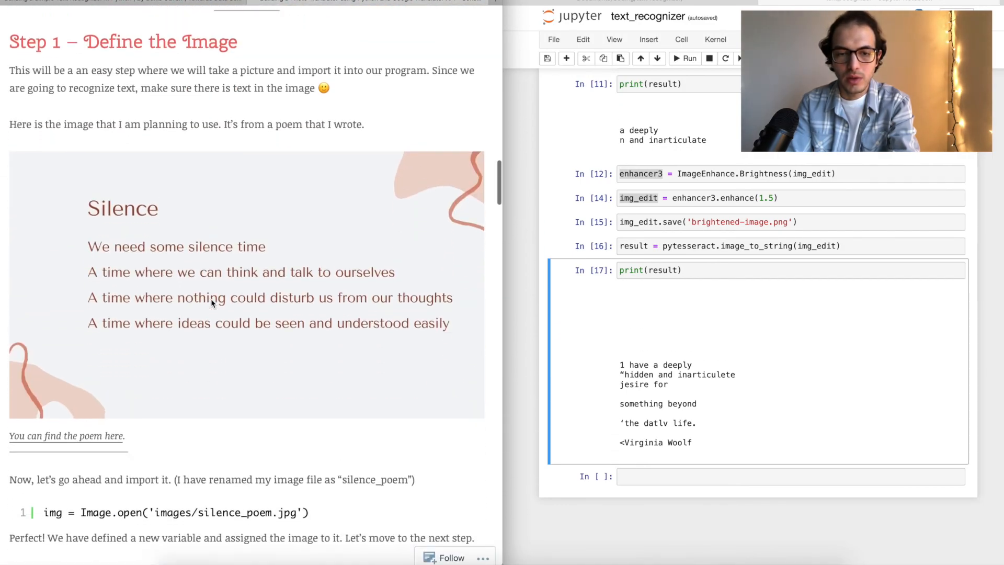
pyautogui.rightClick(212, 303)
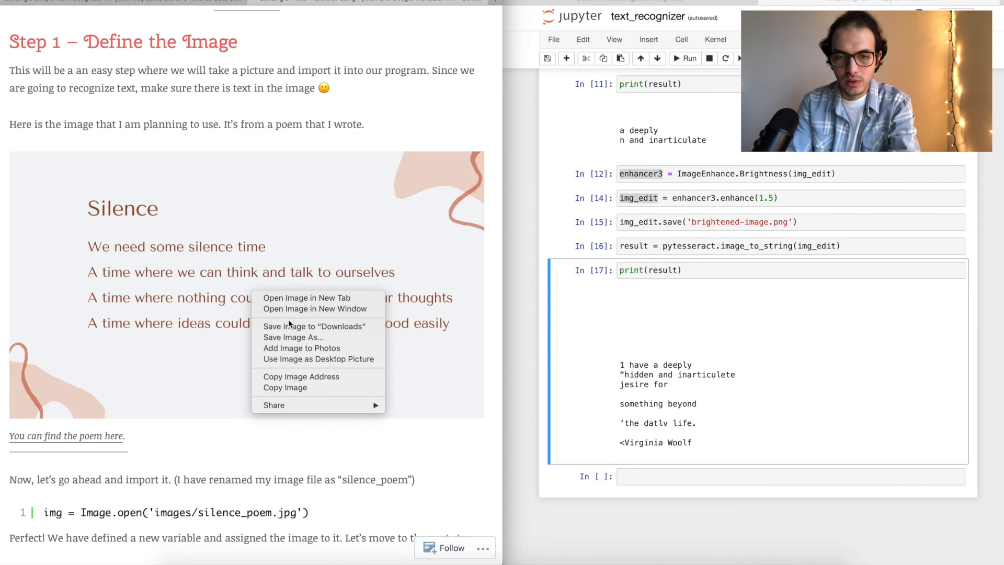
pyautogui.click(214, 319)
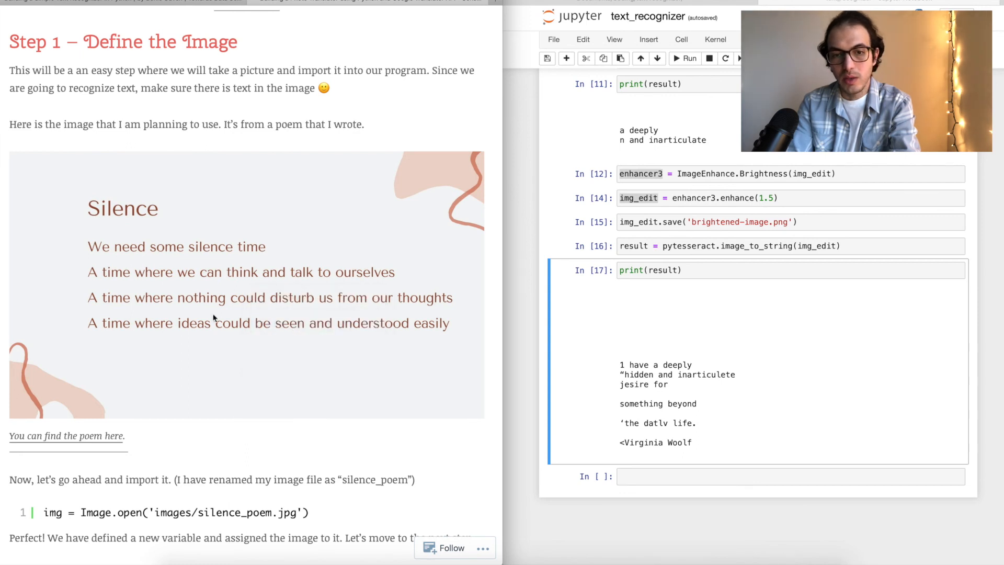
pyautogui.moveTo(359, 333)
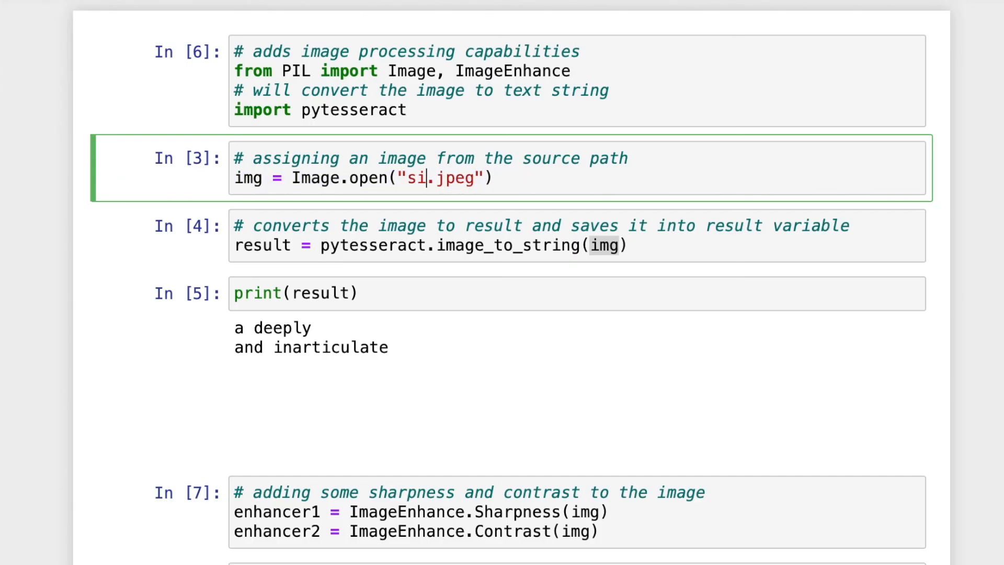
# Change the Image.open filename to silence_poem.jpg and rerun to print the poem.
pyautogui.write('lence_')
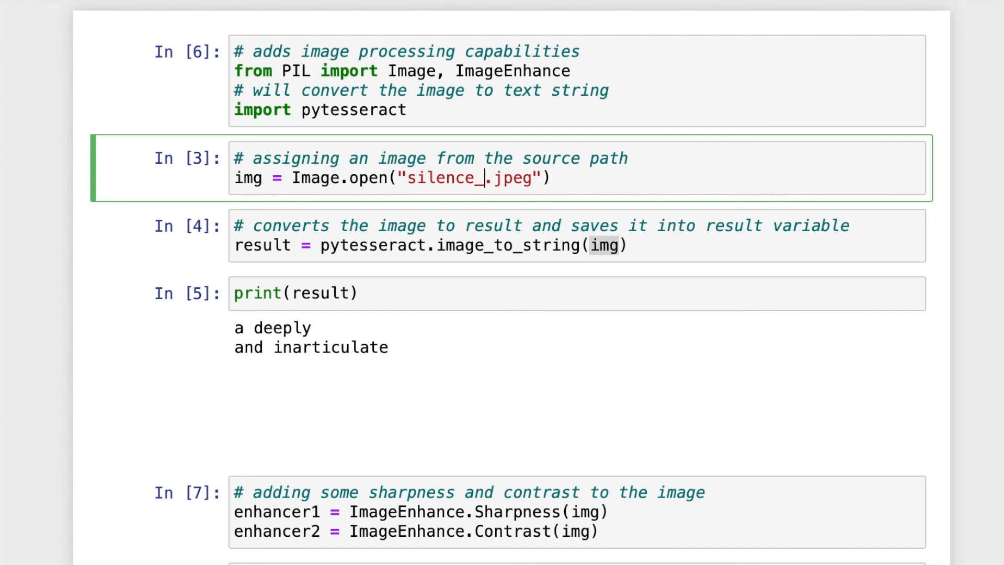
pyautogui.write('poem')
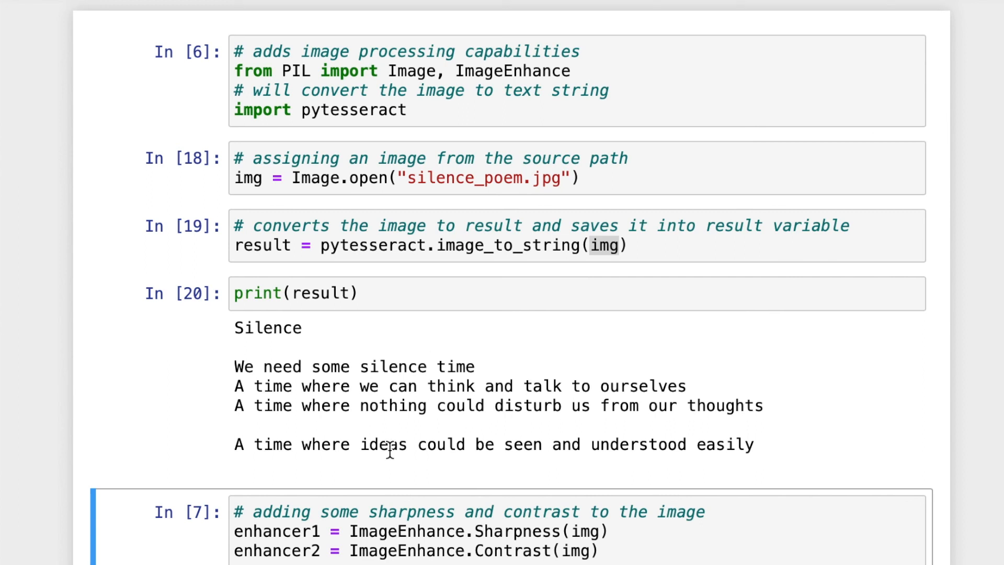
pyautogui.moveTo(111, 419)
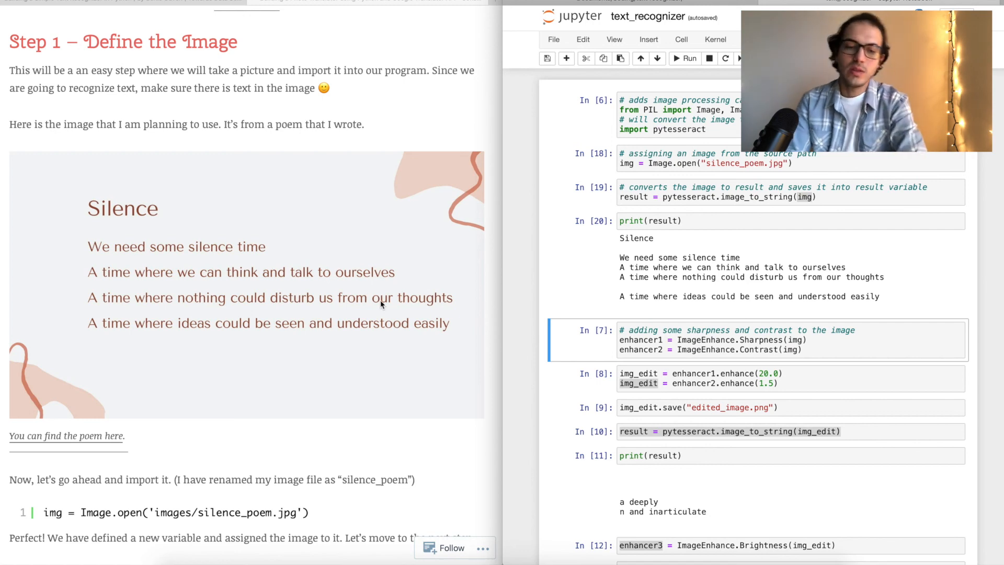
pyautogui.moveTo(267, 296)
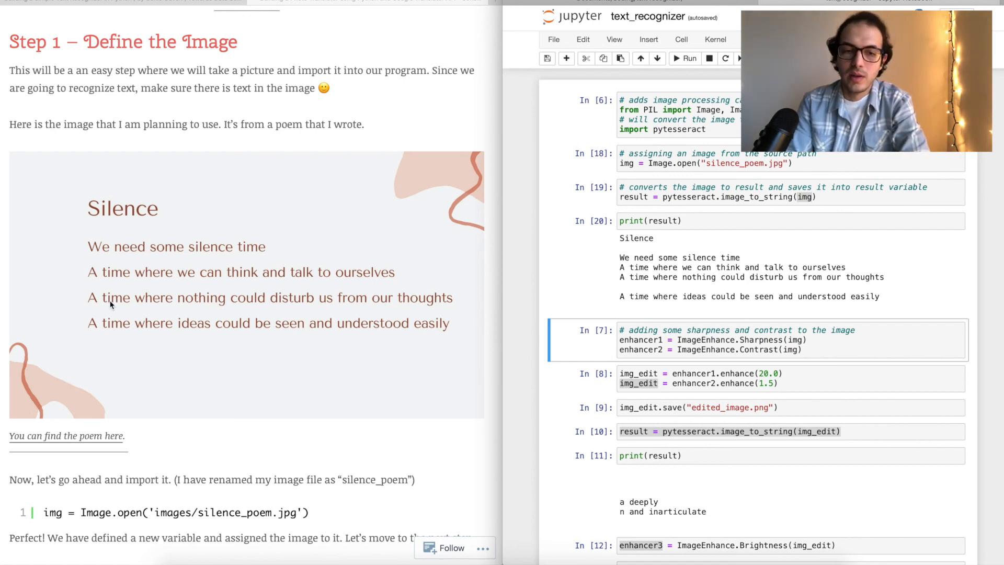
pyautogui.moveTo(212, 250)
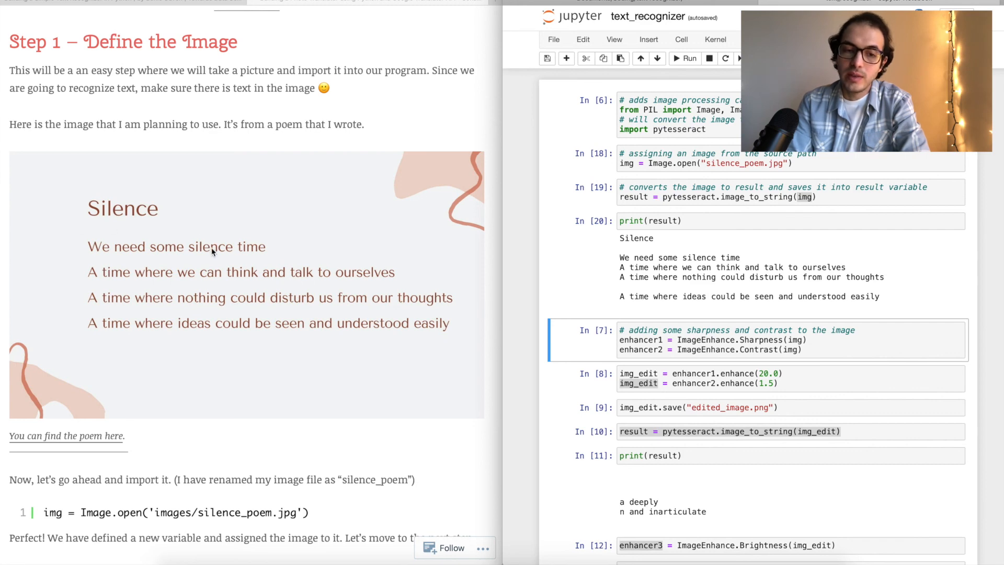
pyautogui.moveTo(677, 279)
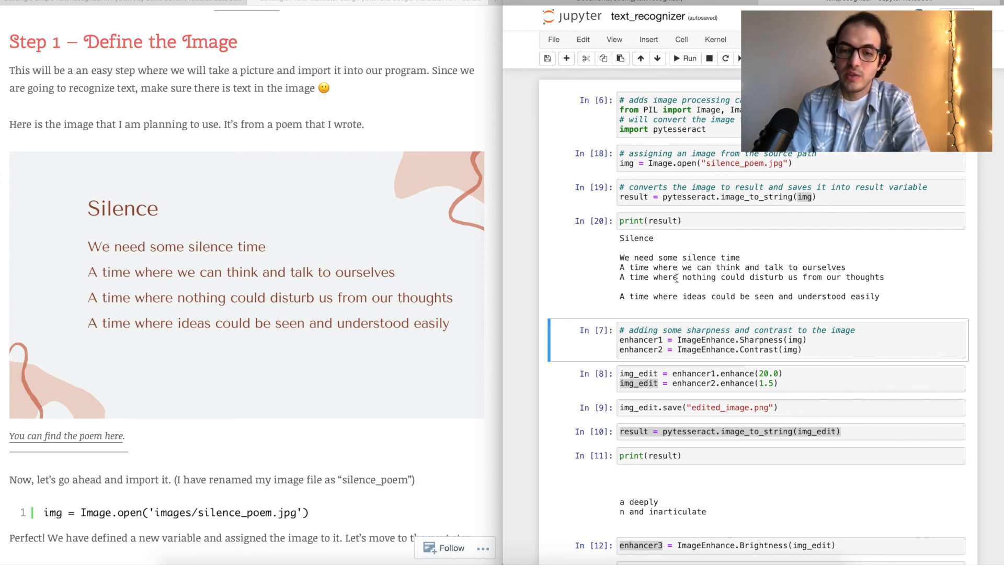